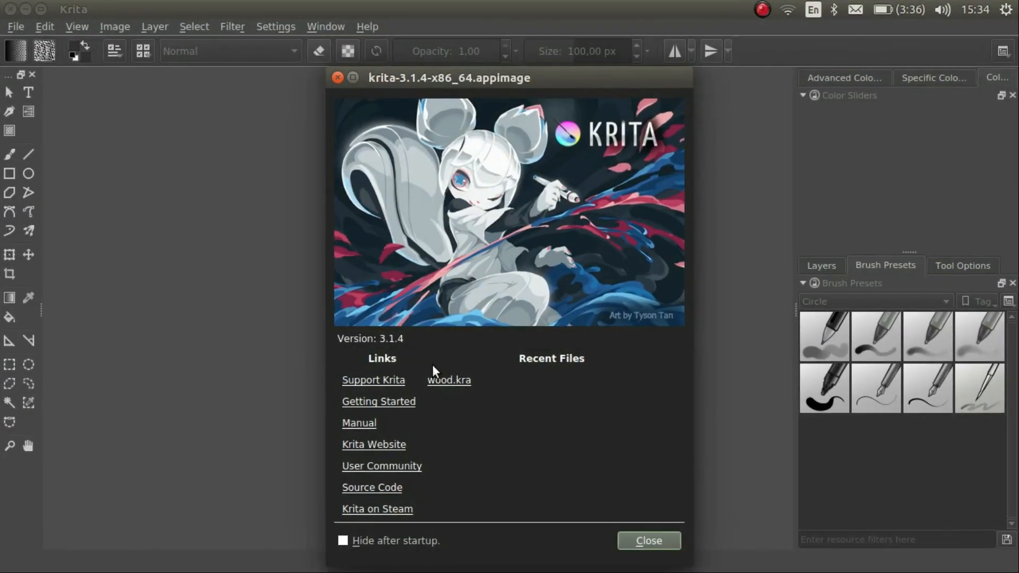
mouse_move(655, 267)
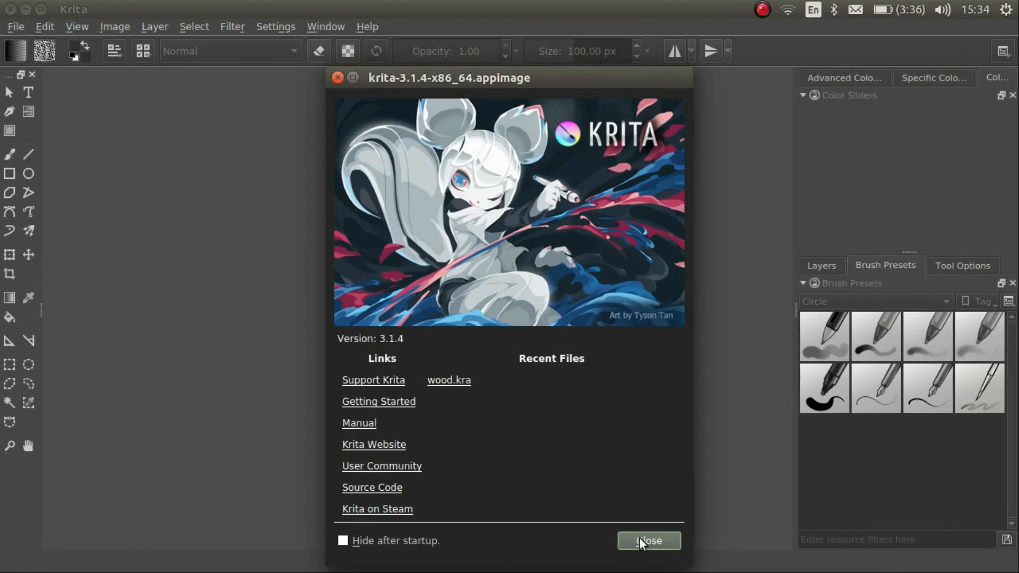
Dismiss the welcome screen and start a new document, browsing the Design Templates list.
click(648, 540)
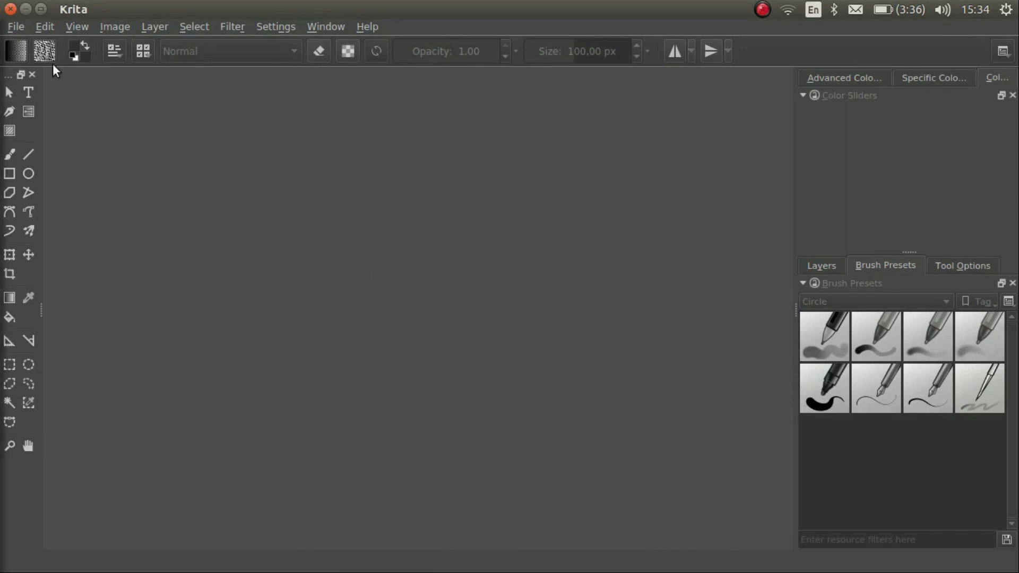
mouse_move(25, 36)
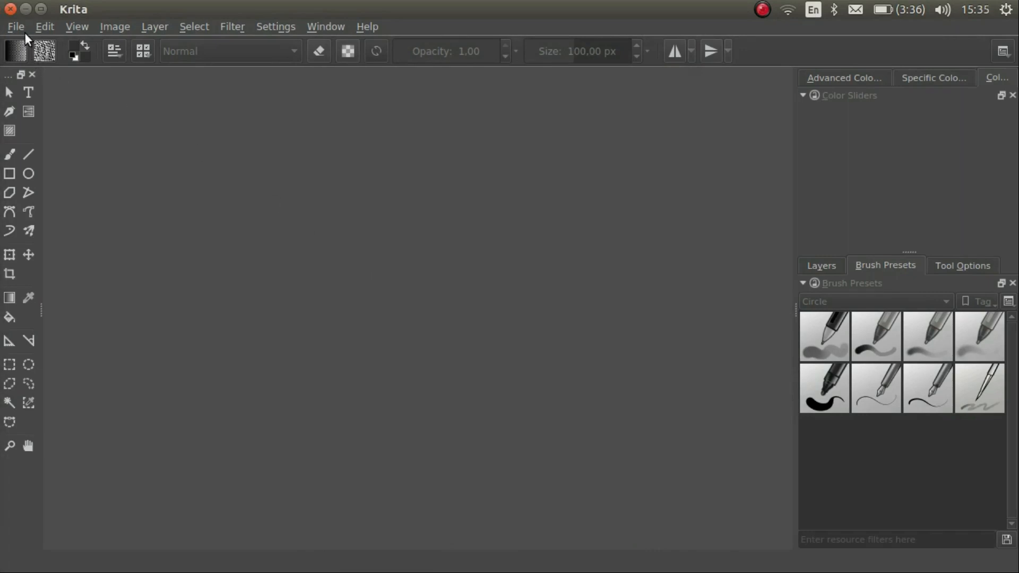
click(16, 27)
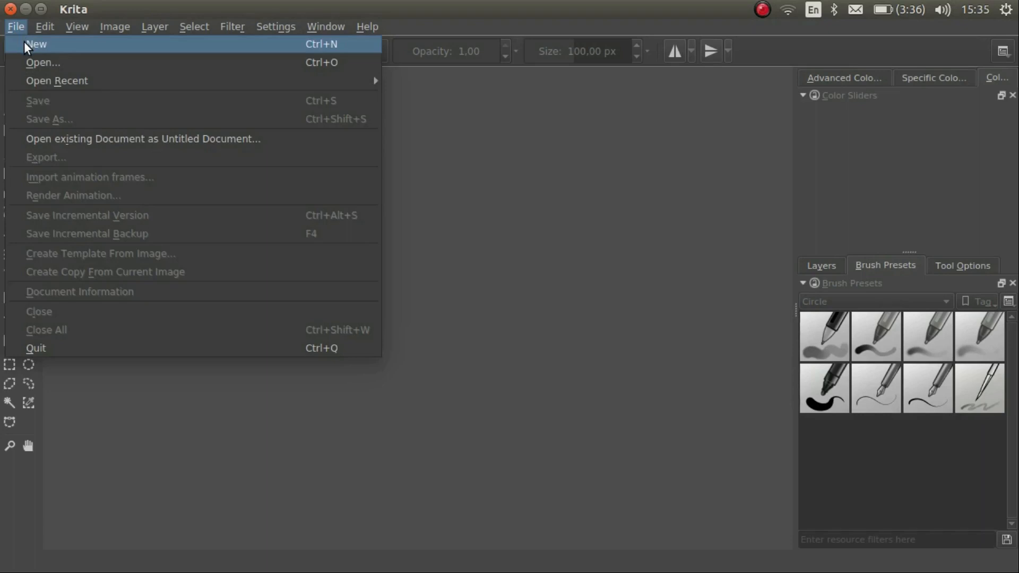
click(36, 43)
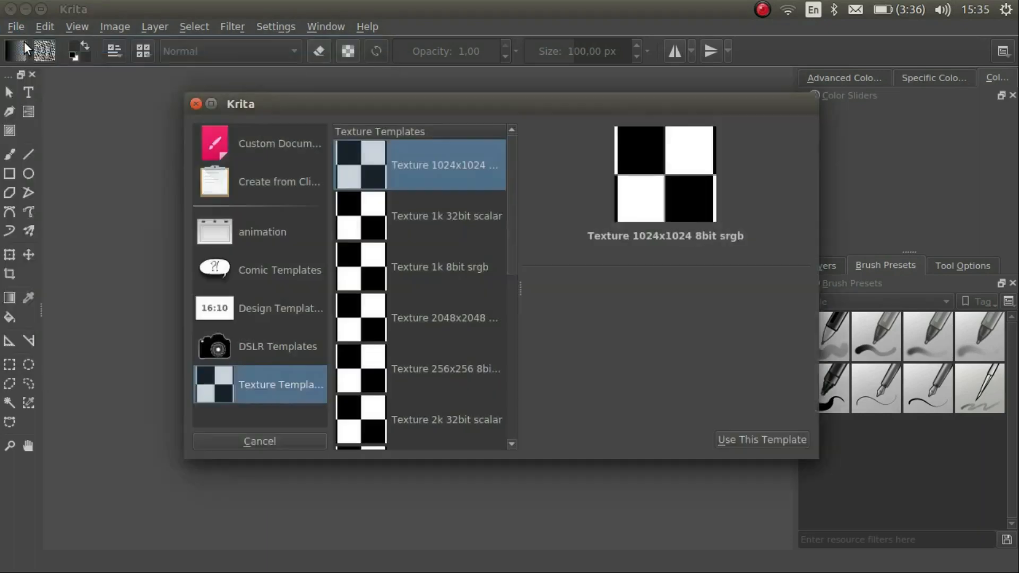
mouse_move(223, 318)
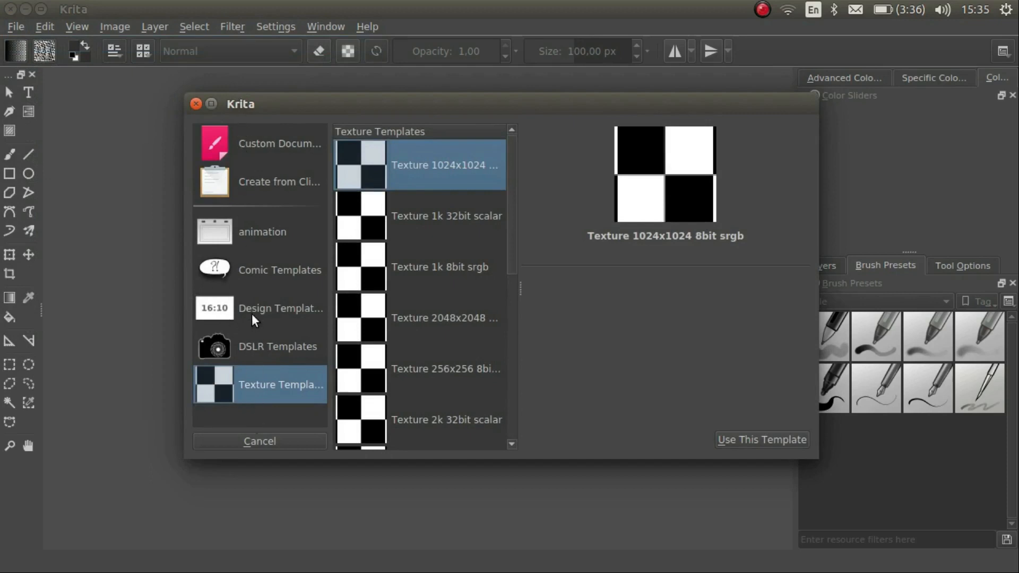
click(279, 308)
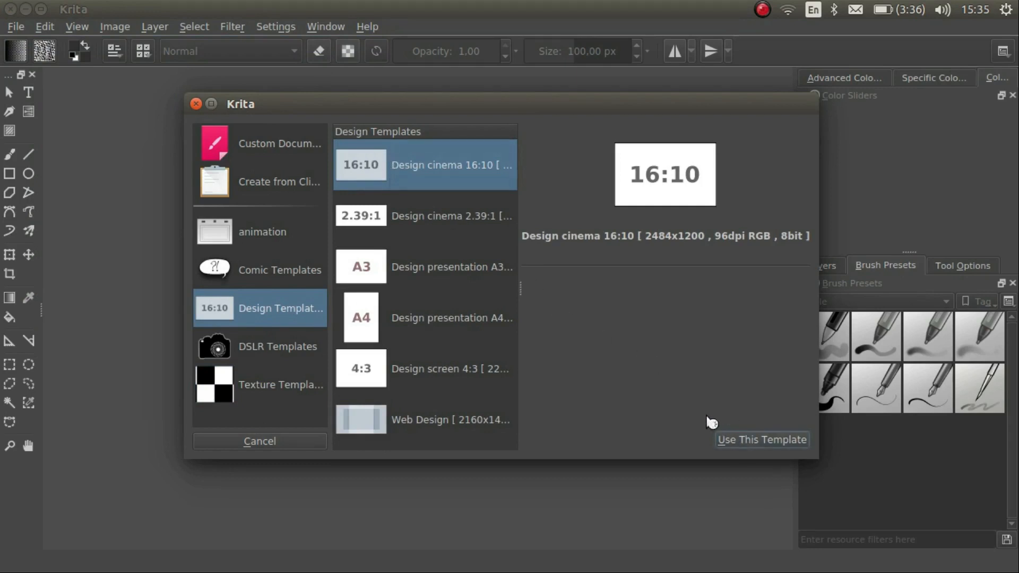
Create the 2484x1200 canvas from the Design cinema 16:10 template.
click(761, 440)
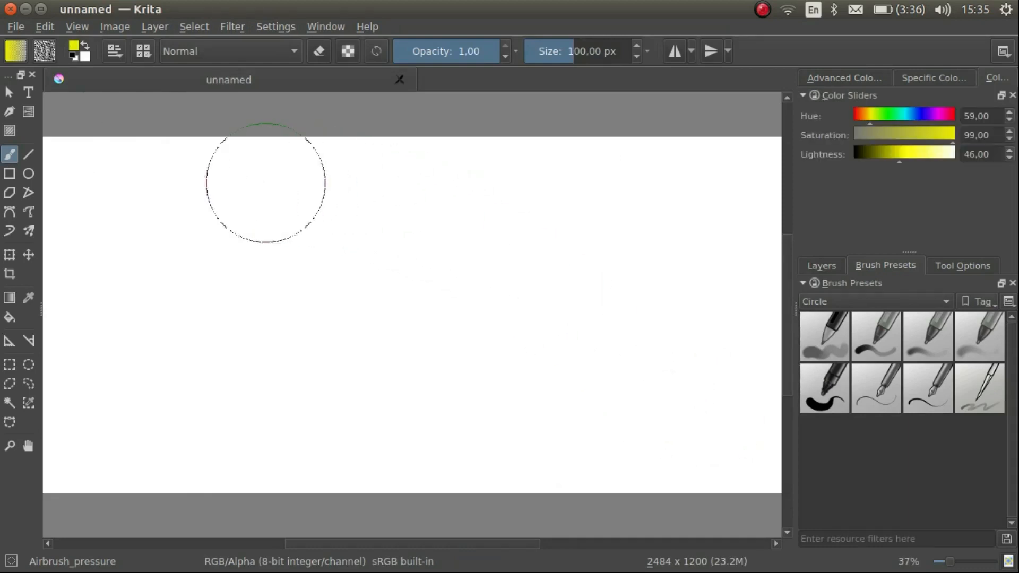
mouse_move(435, 71)
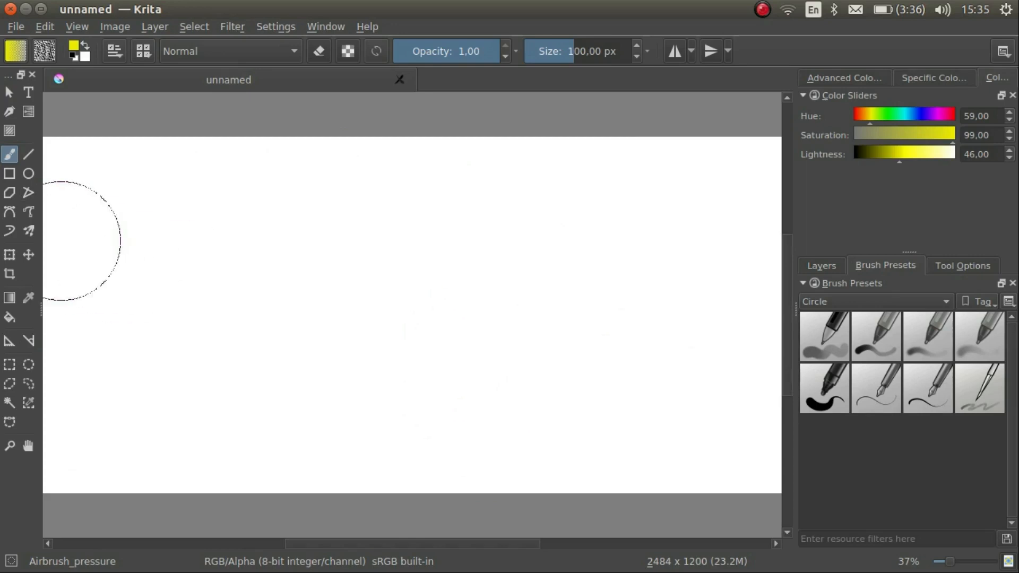
mouse_move(8, 484)
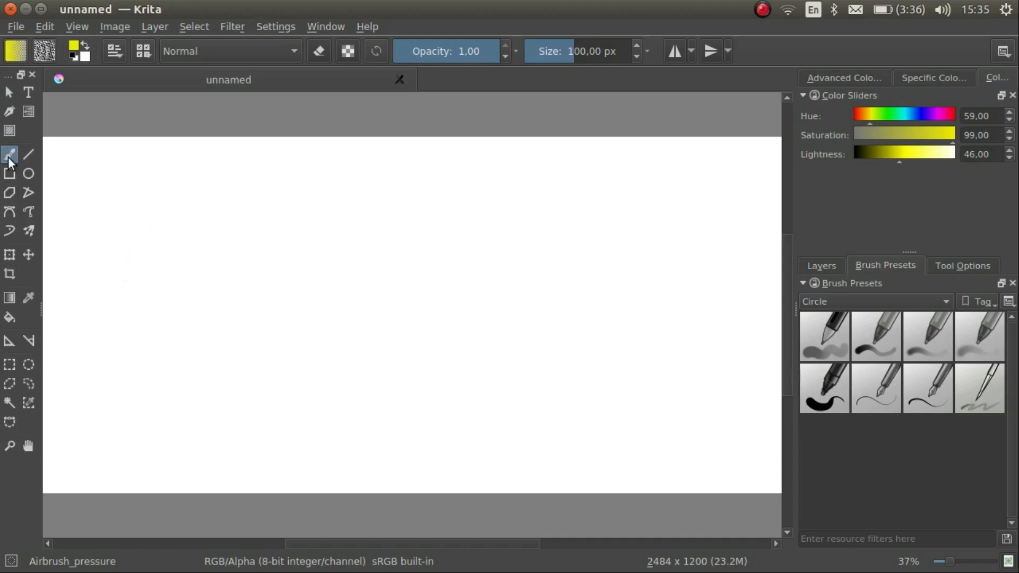
mouse_move(10, 156)
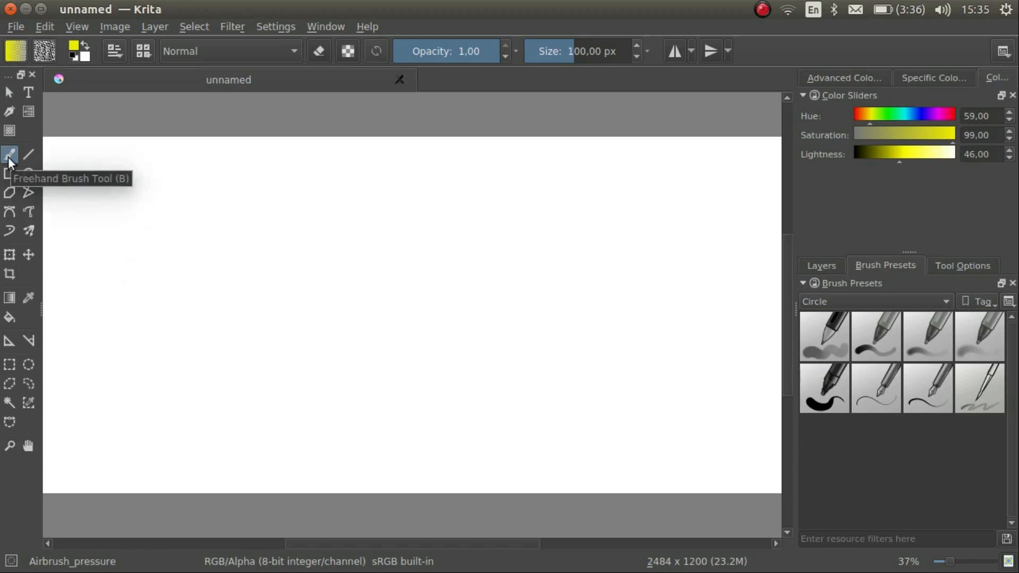
mouse_move(844, 141)
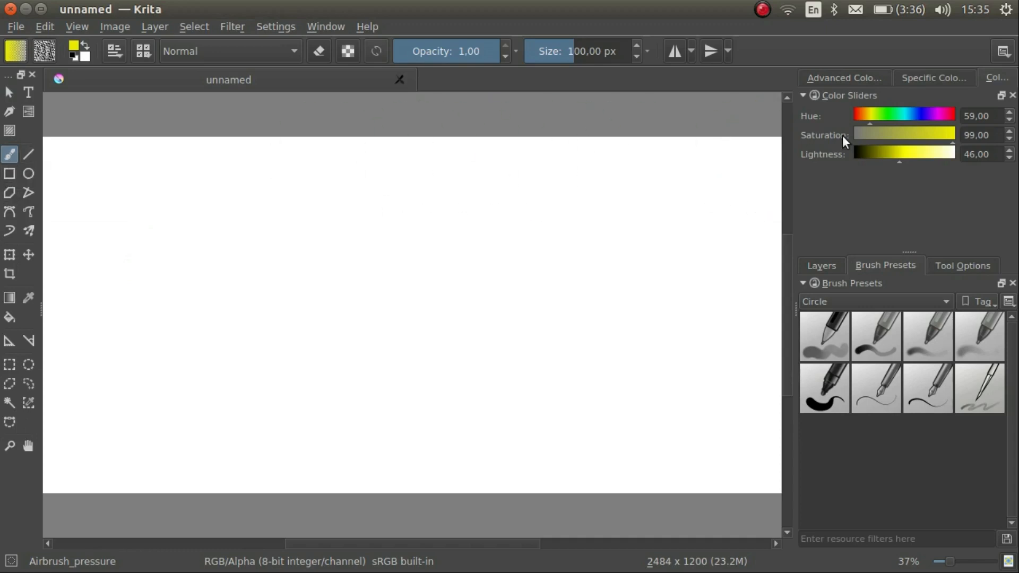
mouse_move(858, 79)
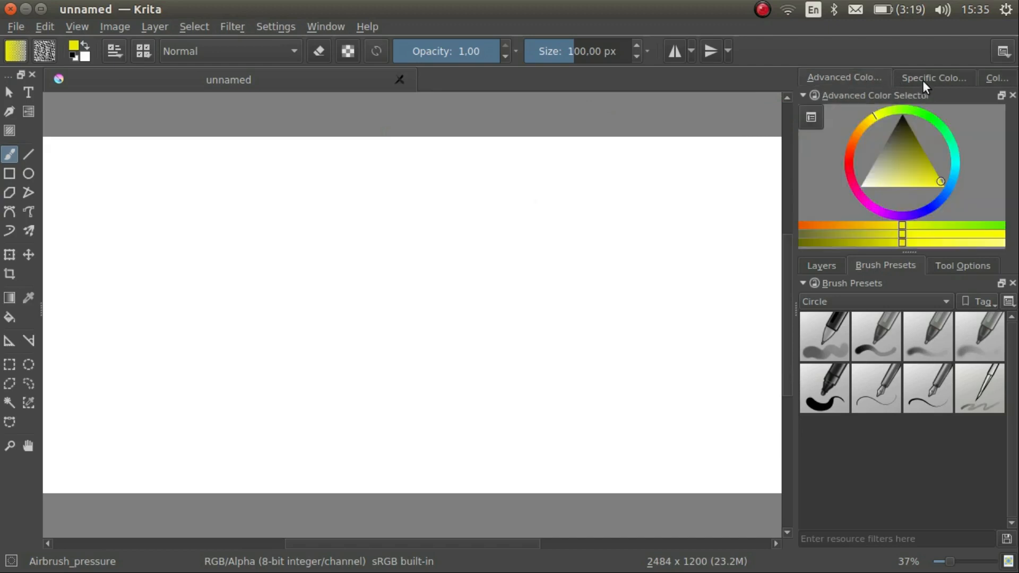
Switch the colour docker between sliders and wheel, ending on the Advanced Color Selector wheel.
click(998, 78)
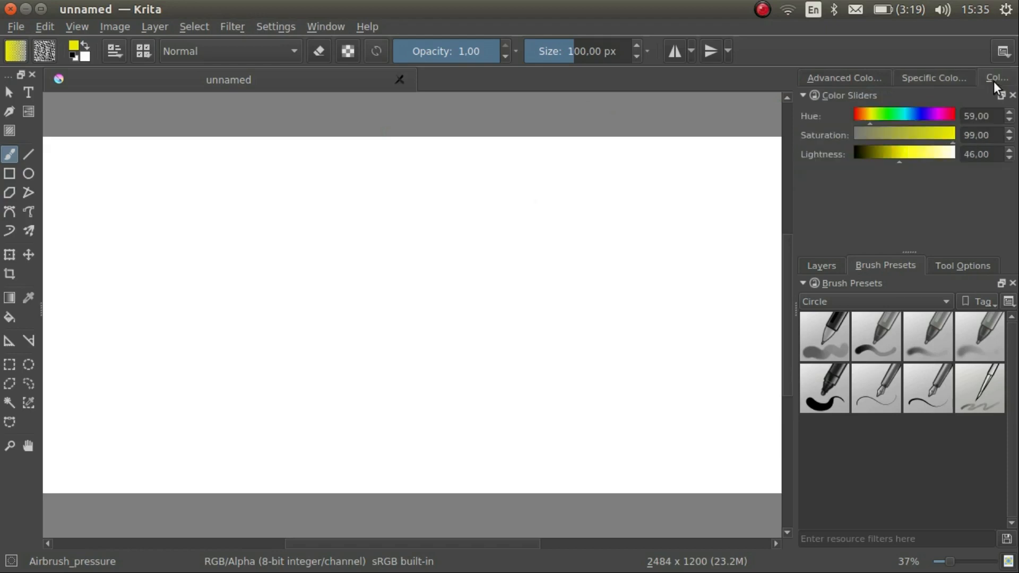
click(843, 78)
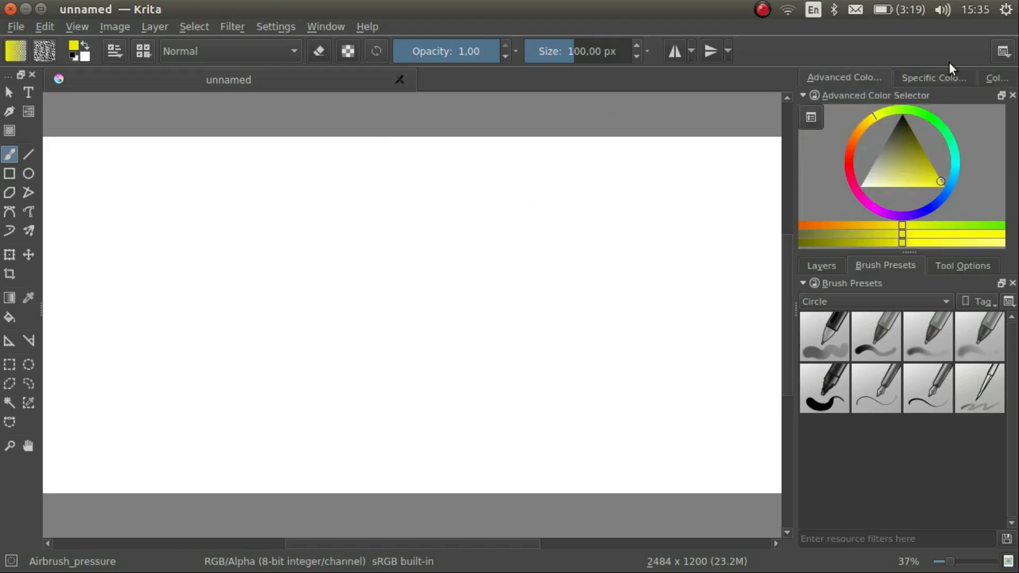
click(998, 77)
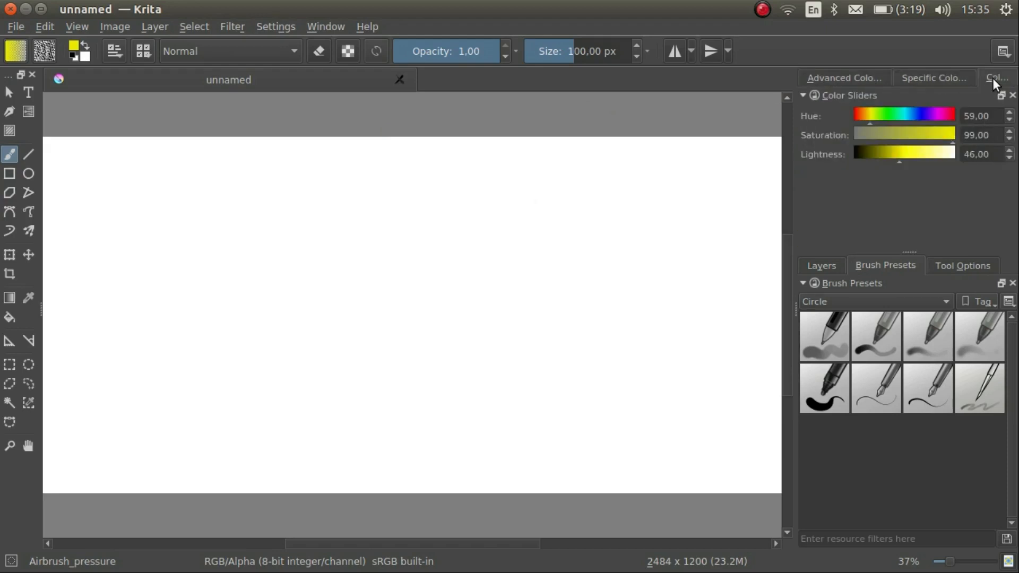
click(842, 77)
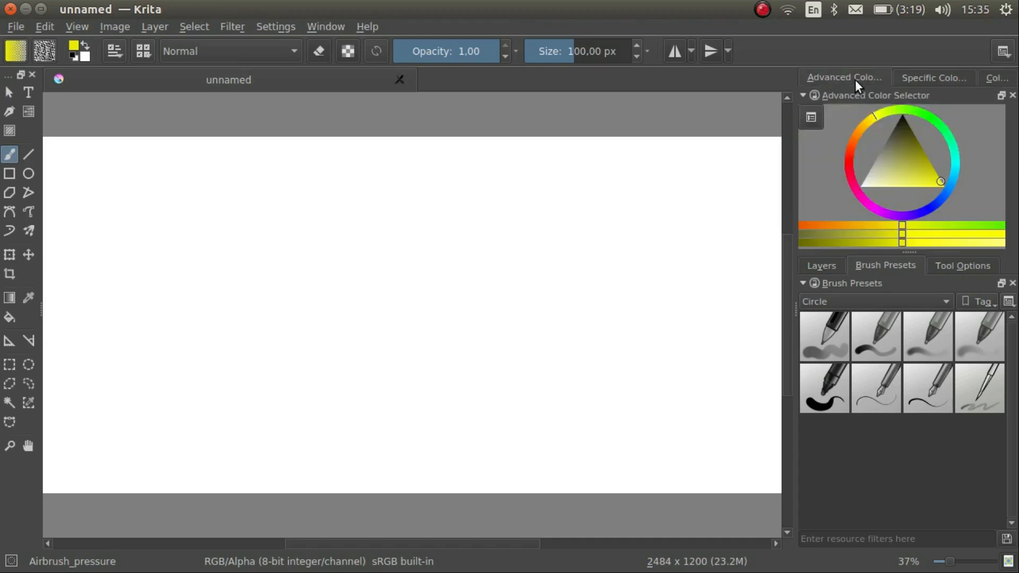
mouse_move(858, 86)
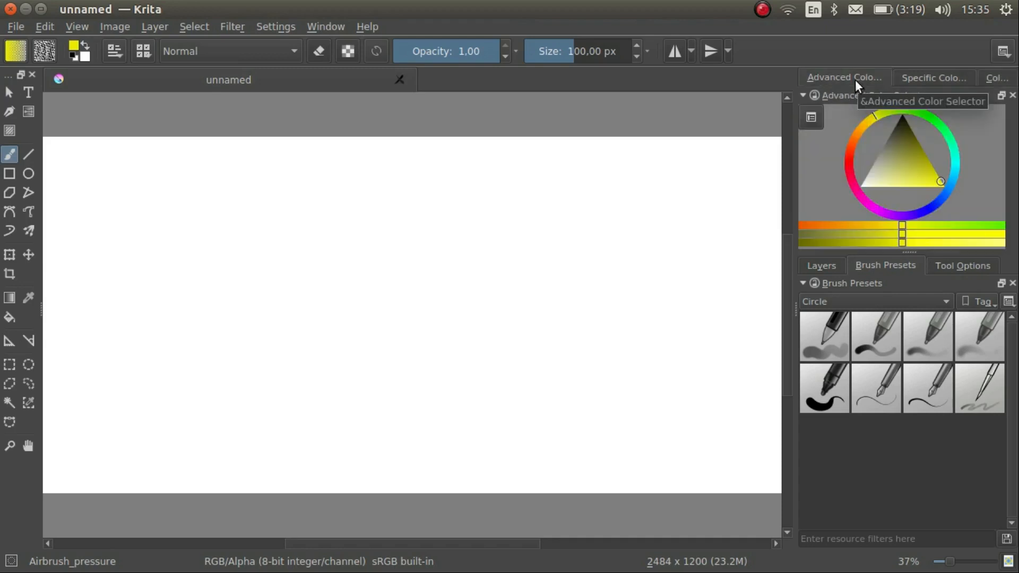
mouse_move(891, 248)
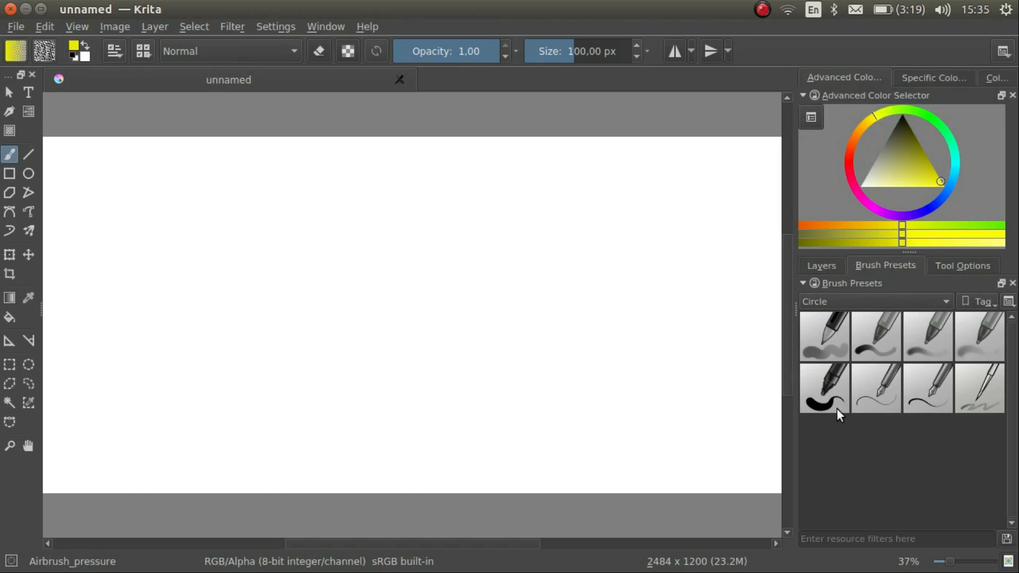
Look through the Layers and Tool Options dockers, returning to Brush Presets.
click(821, 265)
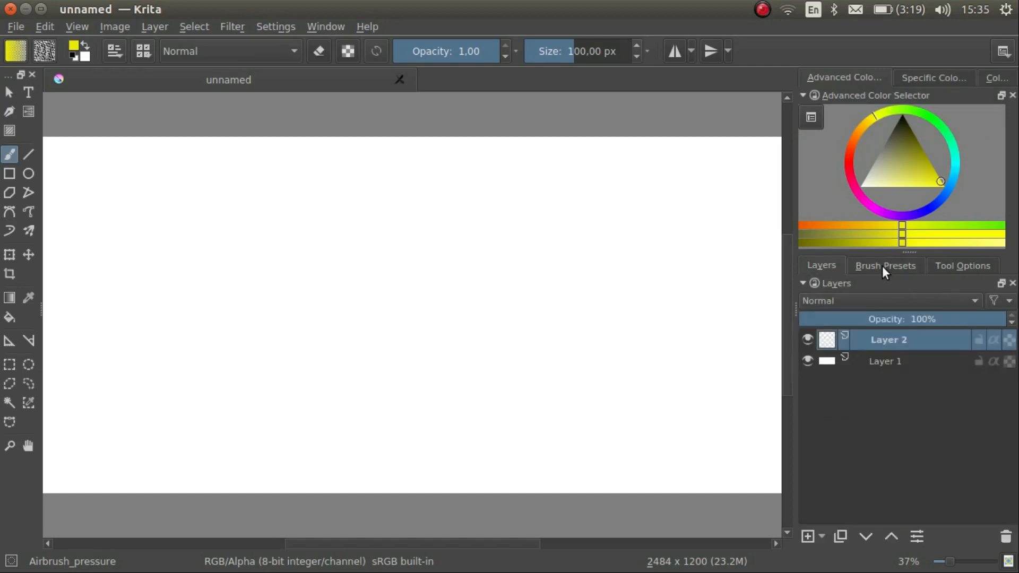
click(962, 265)
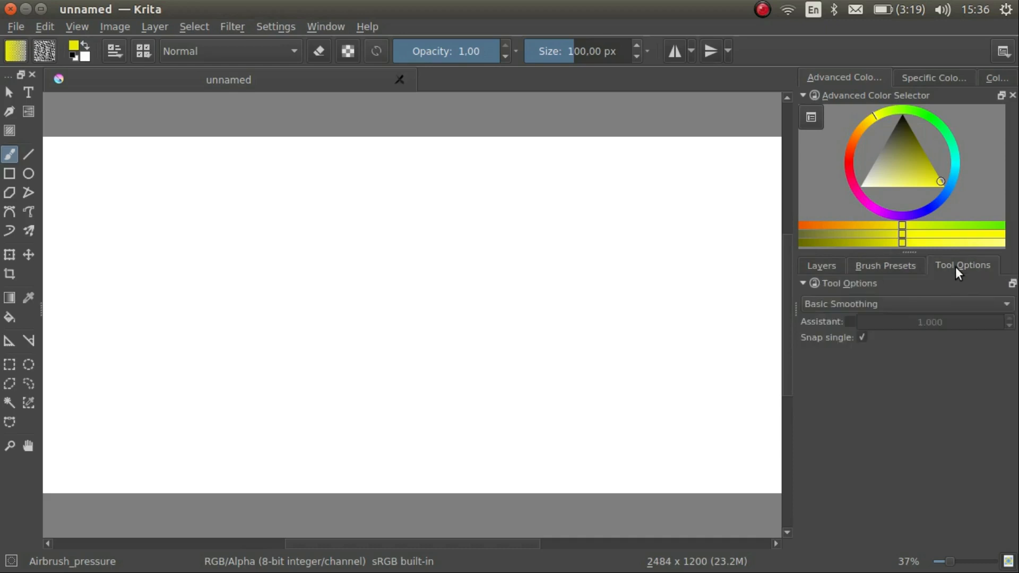
mouse_move(832, 268)
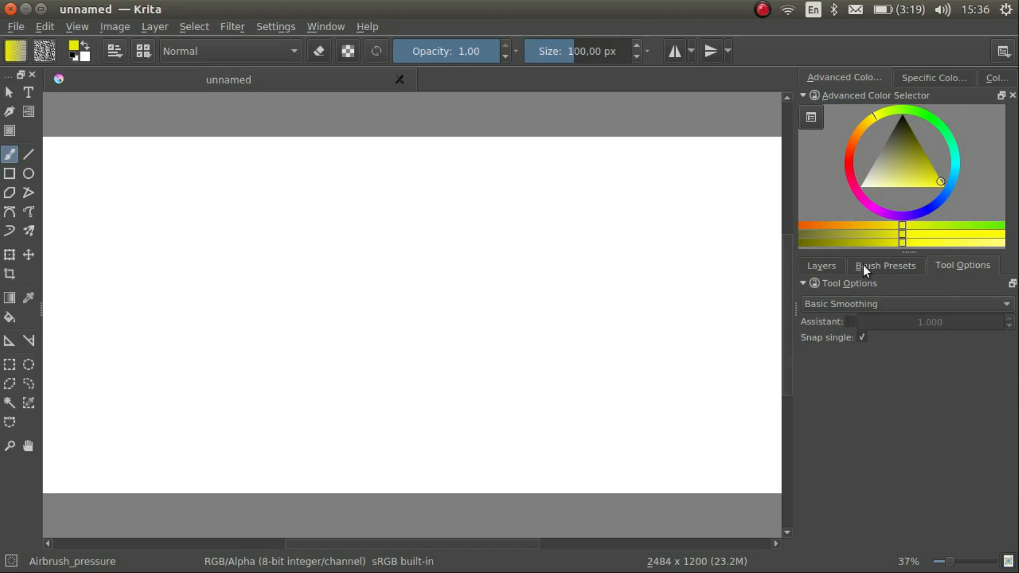
click(885, 265)
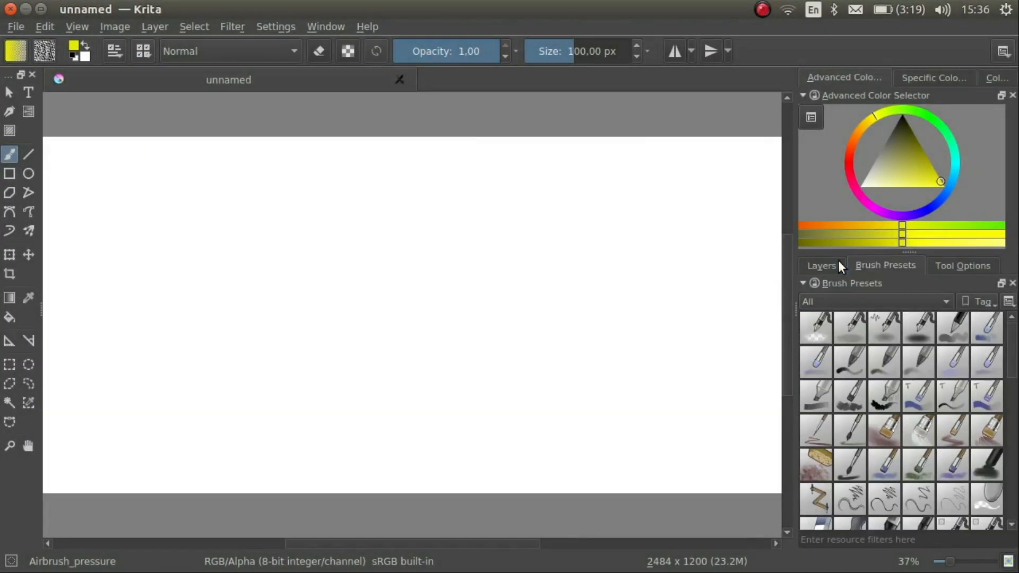
mouse_move(815, 330)
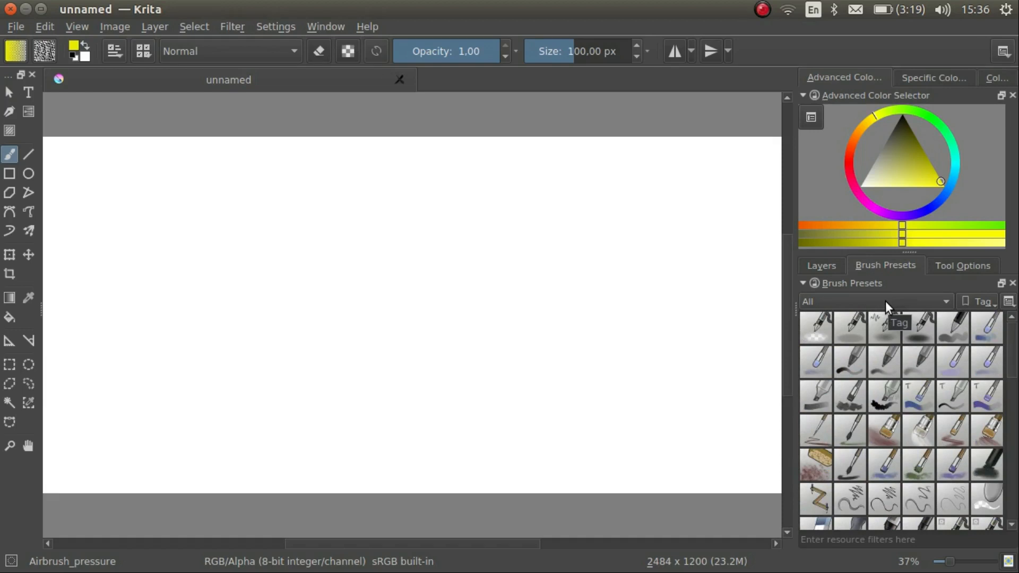
Filter brush presets to the Circle tag and pick the Fill_circle brush.
click(874, 301)
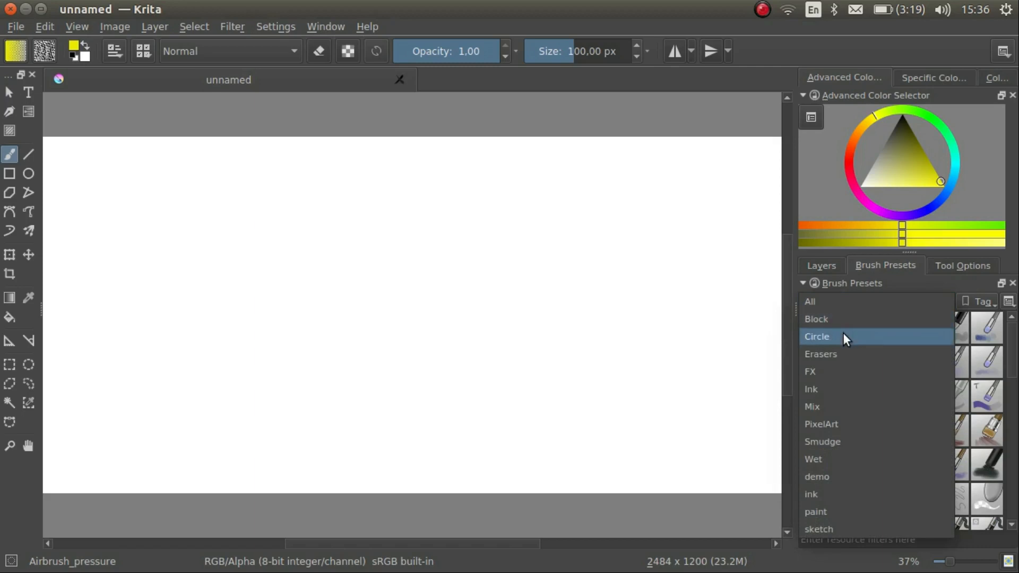
click(818, 337)
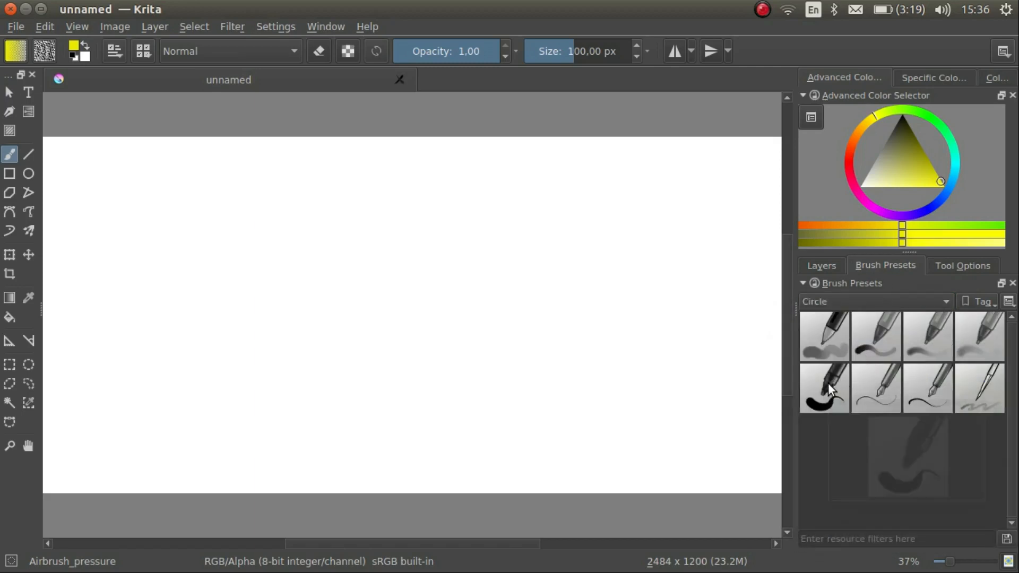
click(824, 388)
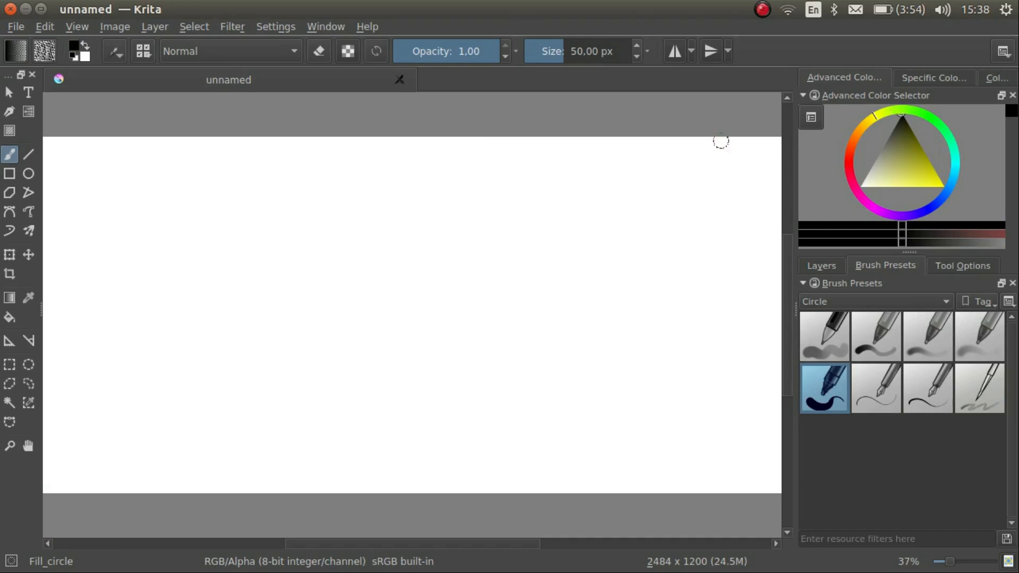
mouse_move(6, 154)
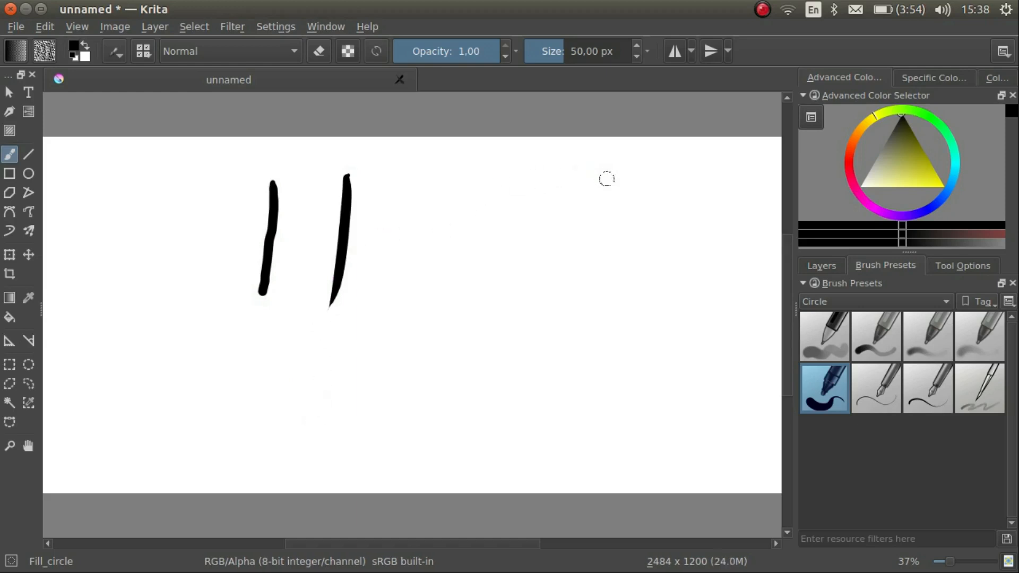
Pick a bright red and paint thin and thick red test strokes beside the black lines.
click(852, 157)
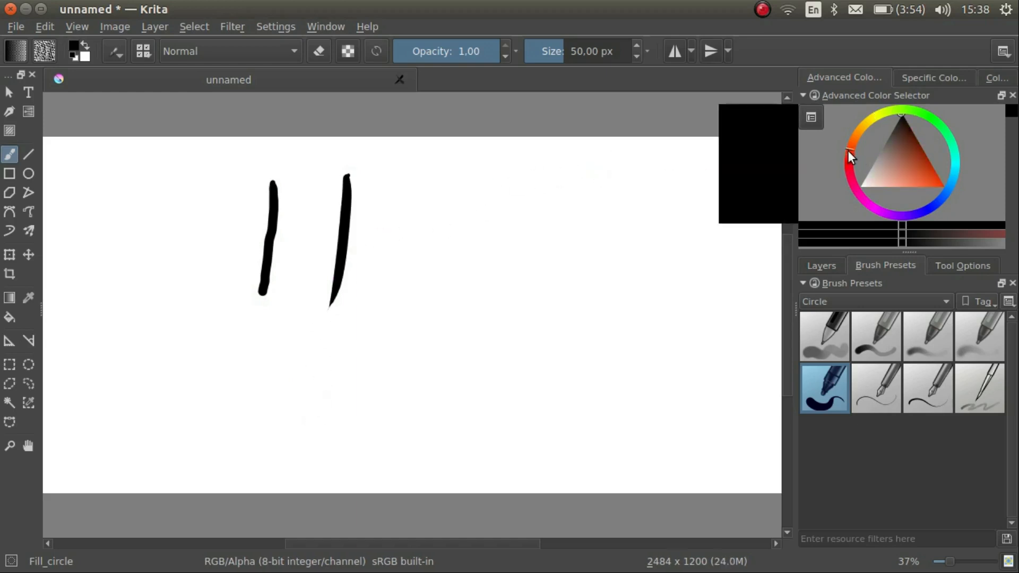
click(850, 156)
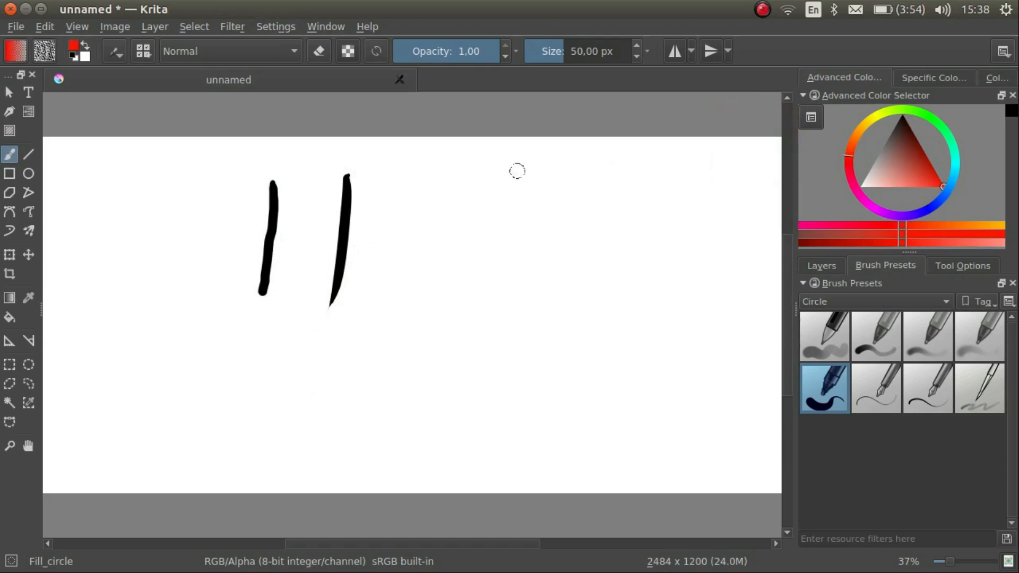
drag(407, 153, 377, 303)
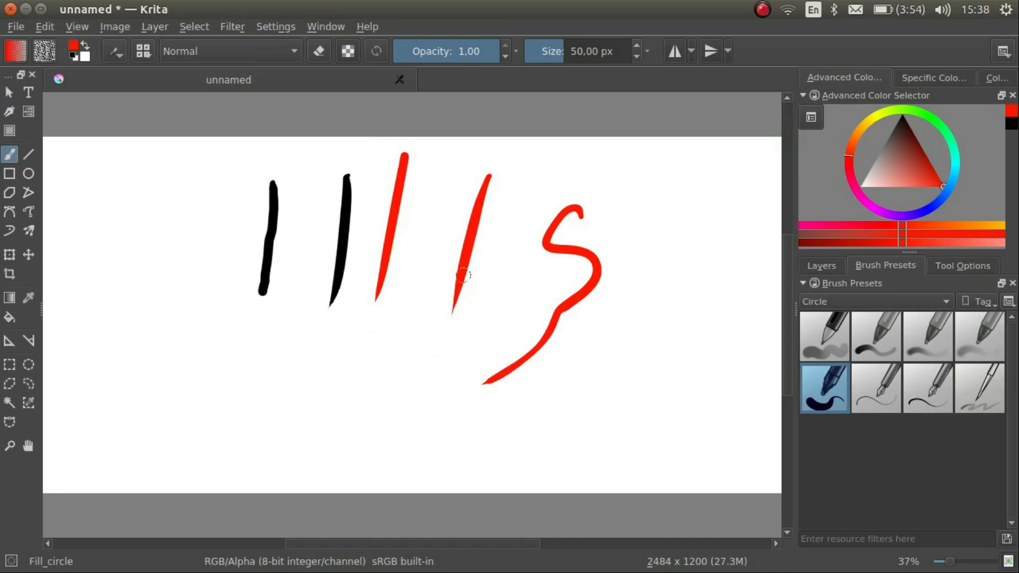
mouse_move(441, 324)
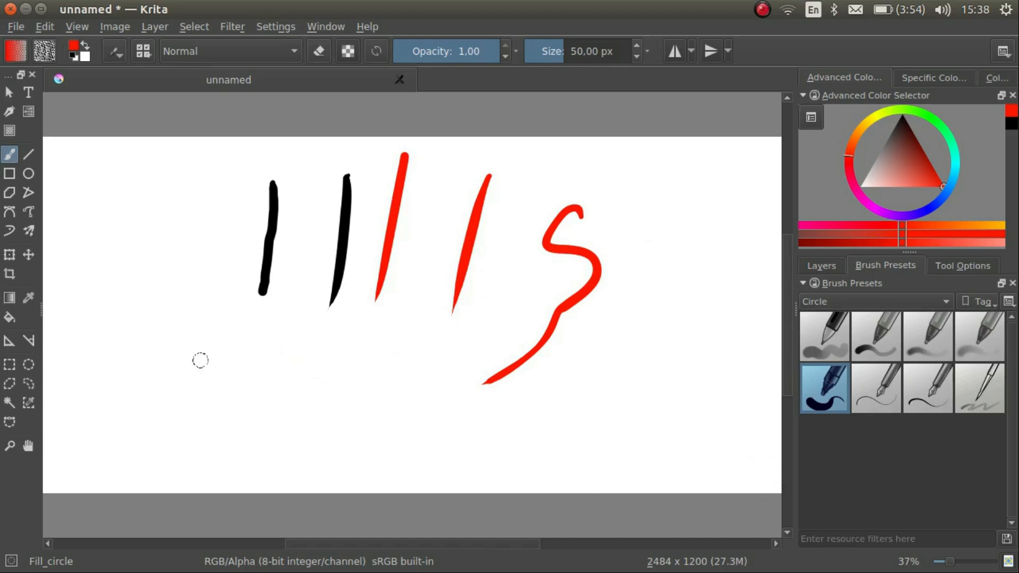
drag(164, 241, 183, 390)
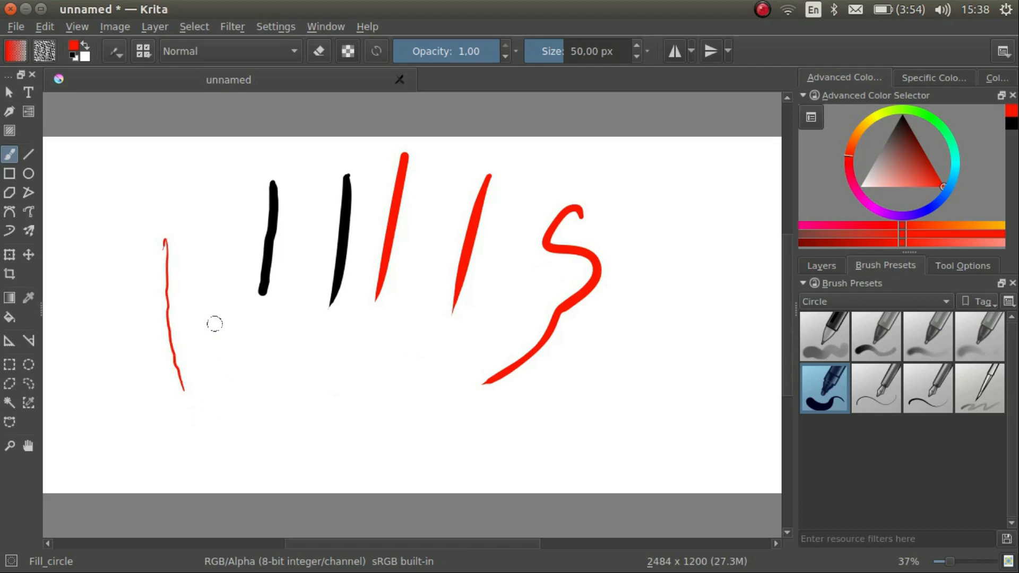
drag(224, 218, 260, 416)
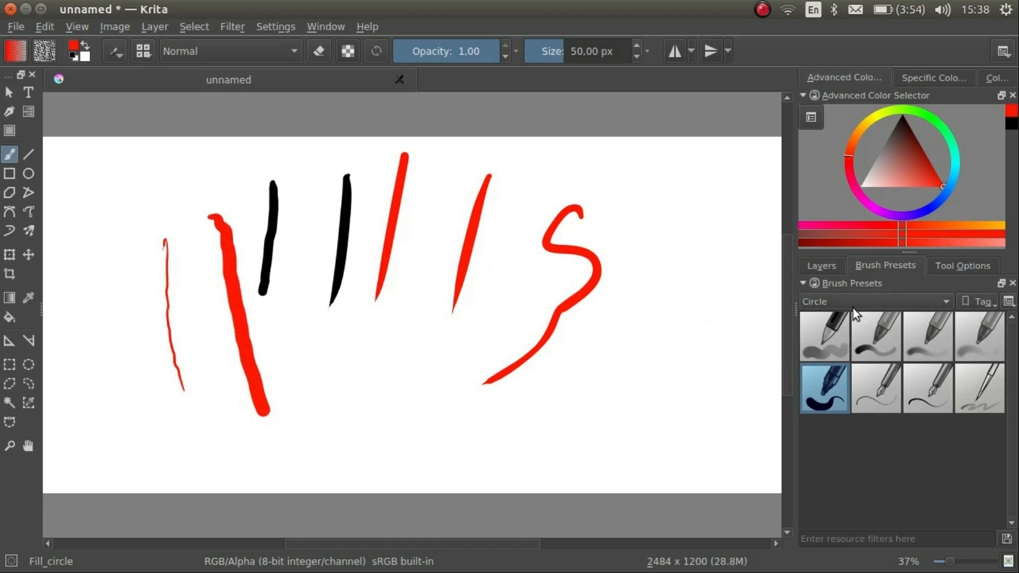
mouse_move(983, 346)
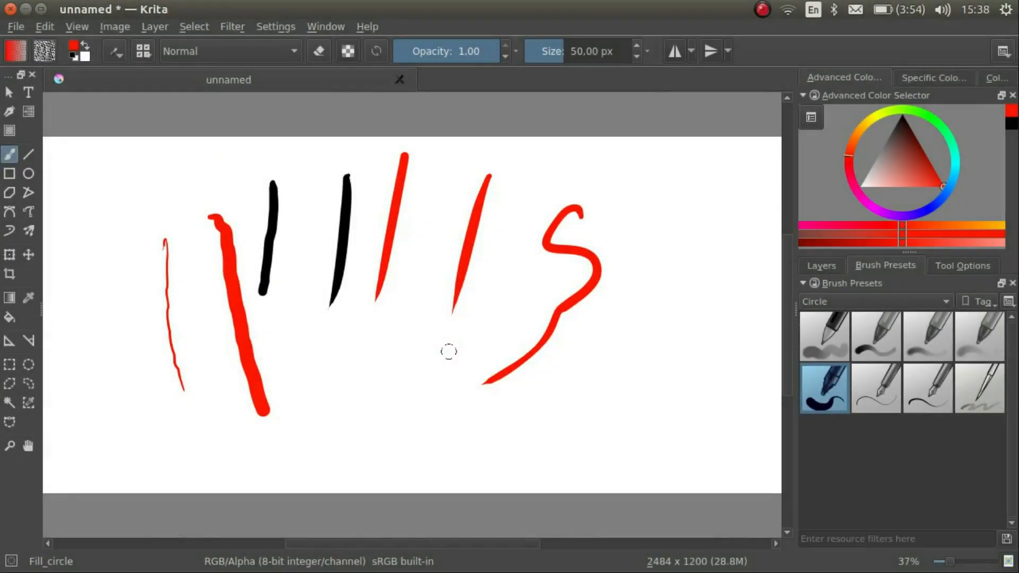
mouse_move(456, 352)
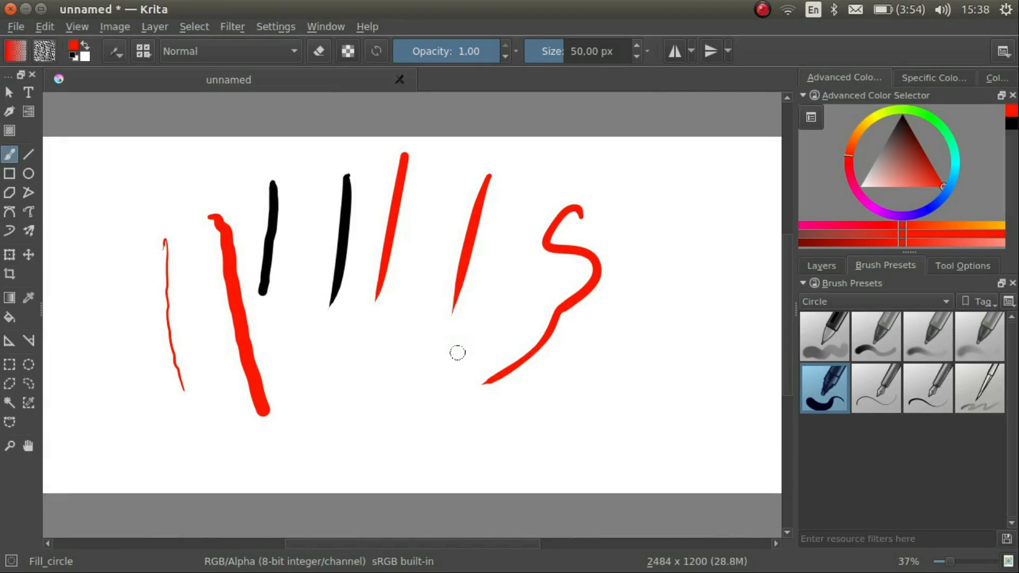
mouse_move(455, 364)
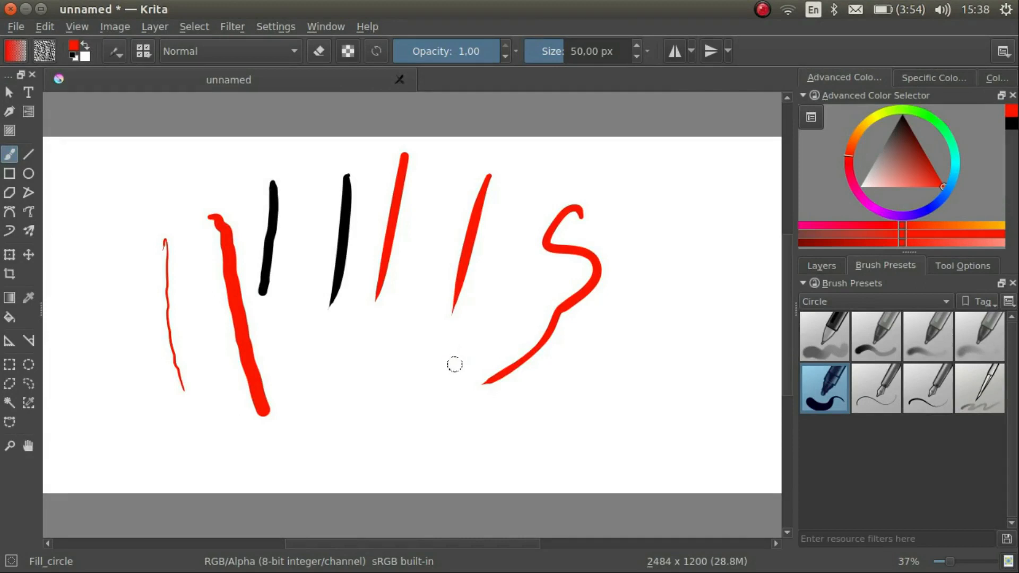
mouse_move(705, 361)
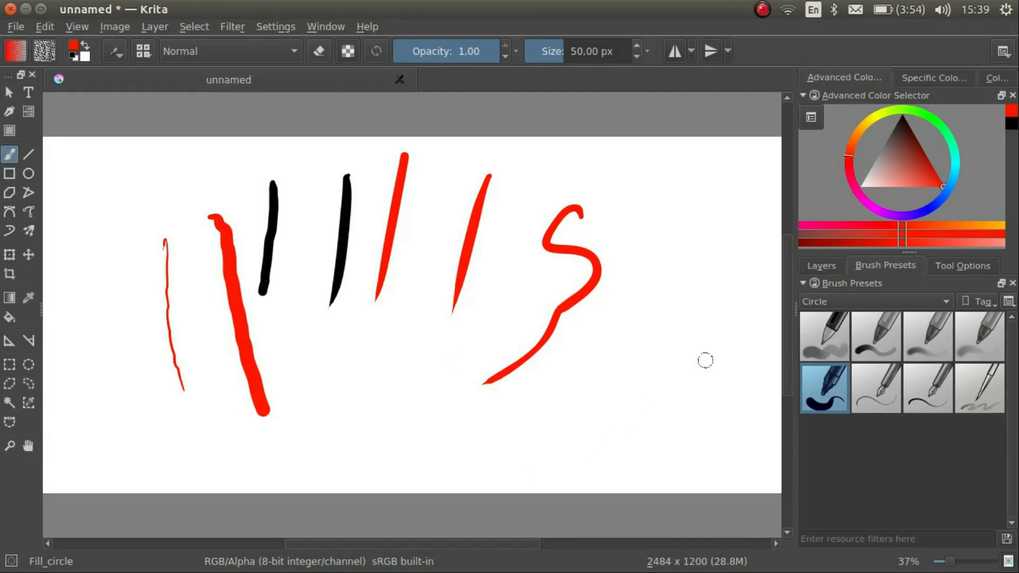
mouse_move(730, 384)
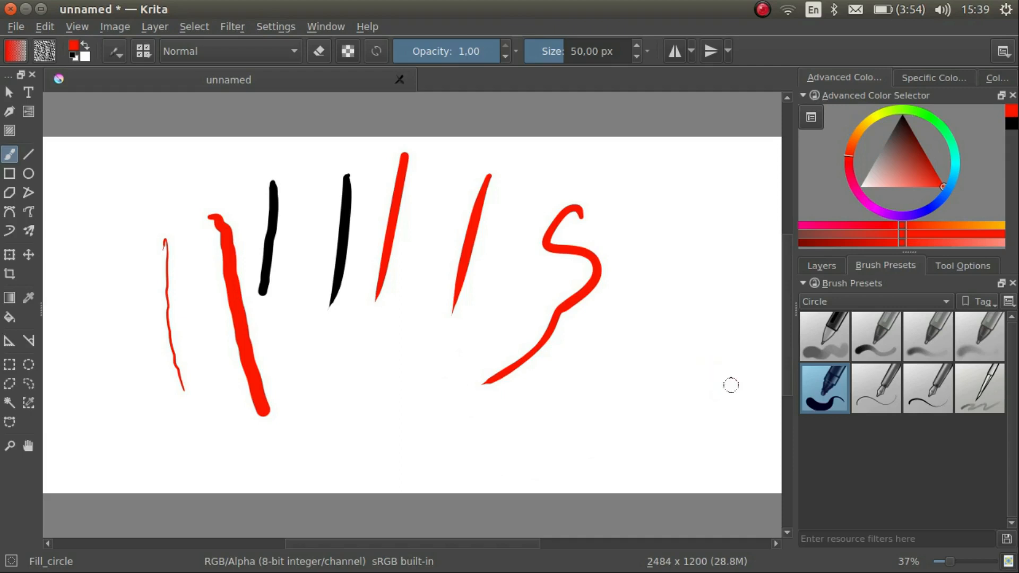
mouse_move(746, 400)
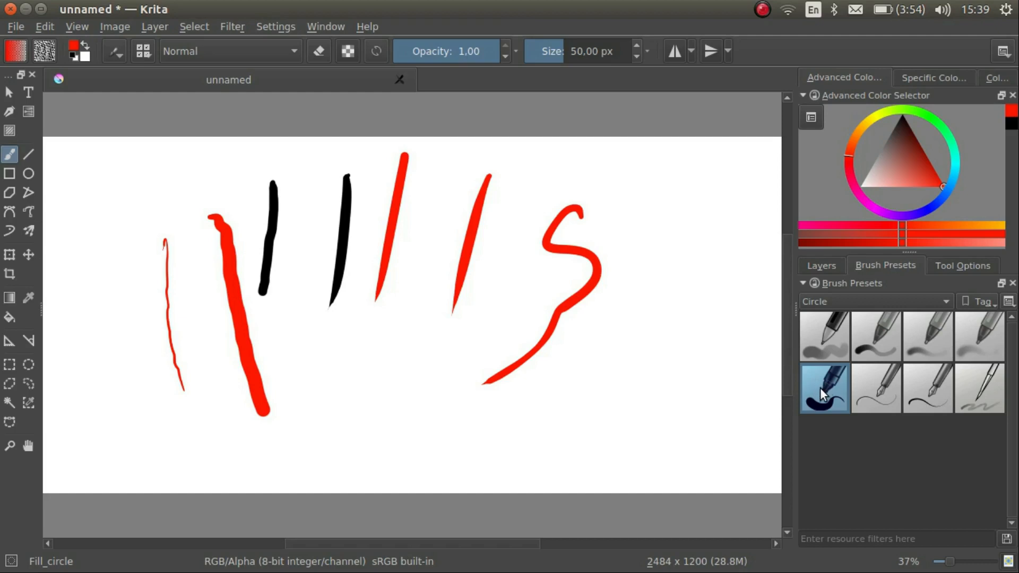
mouse_move(830, 401)
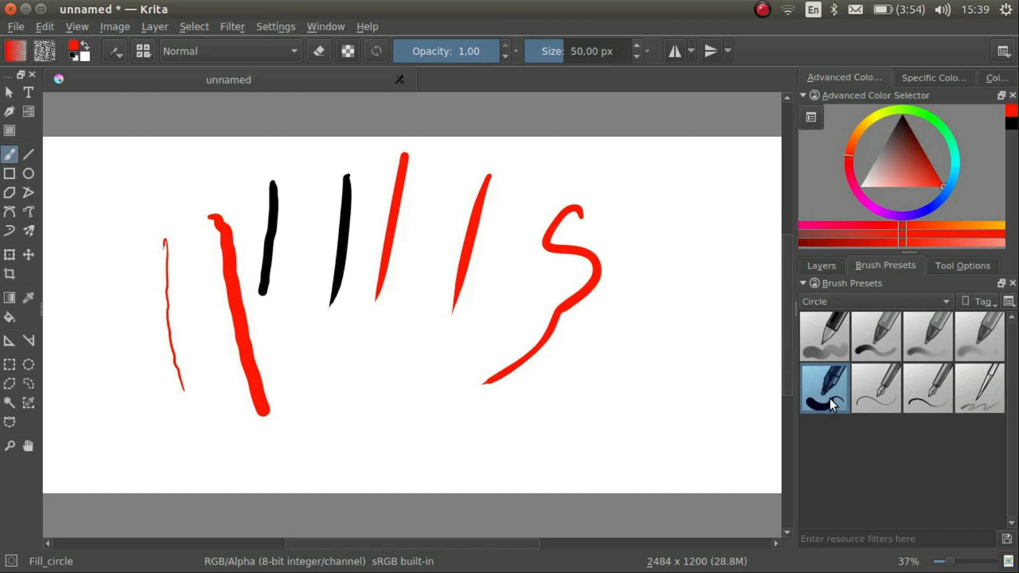
mouse_move(839, 403)
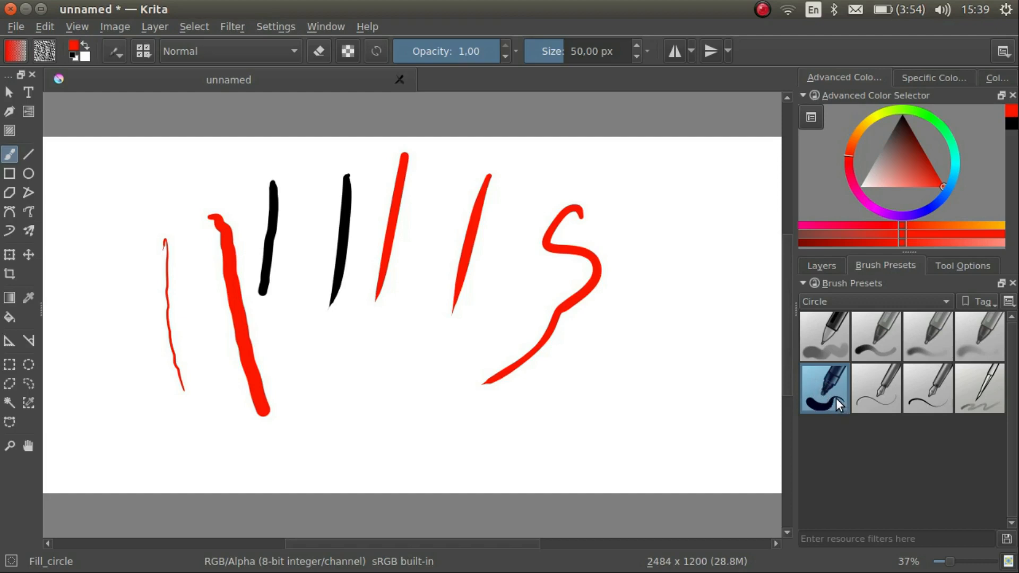
mouse_move(715, 422)
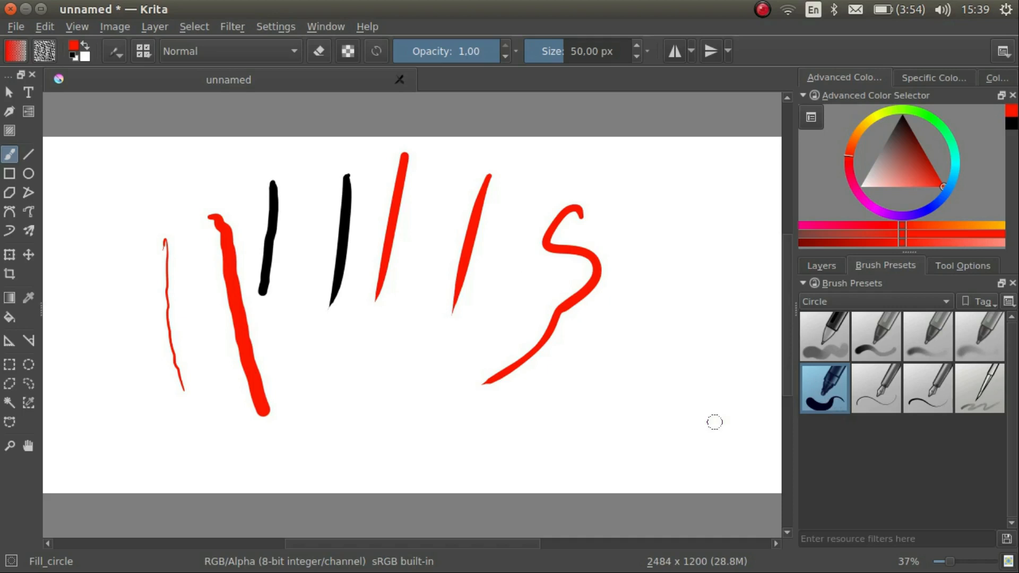
mouse_move(584, 172)
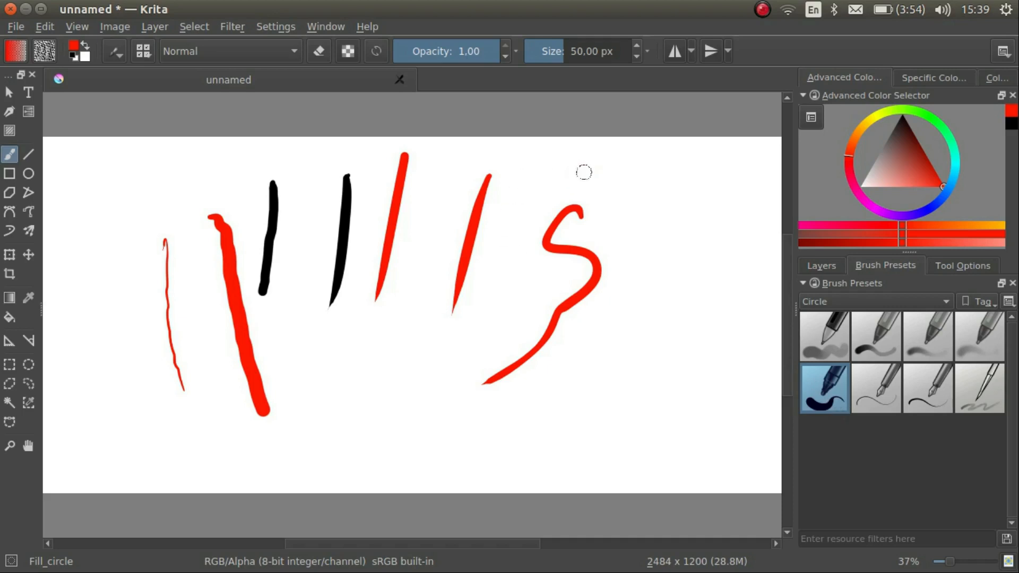
mouse_move(591, 186)
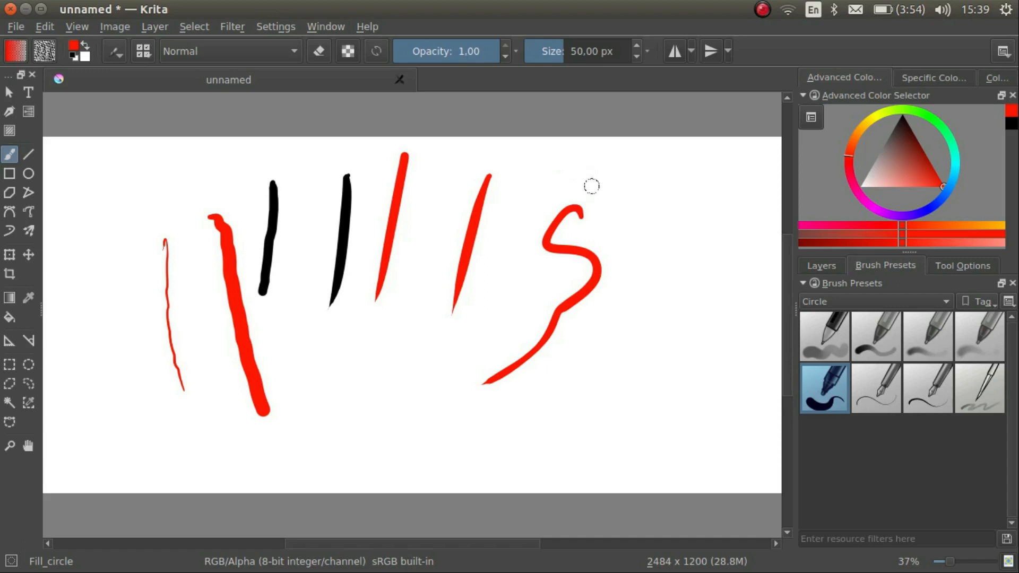
mouse_move(680, 259)
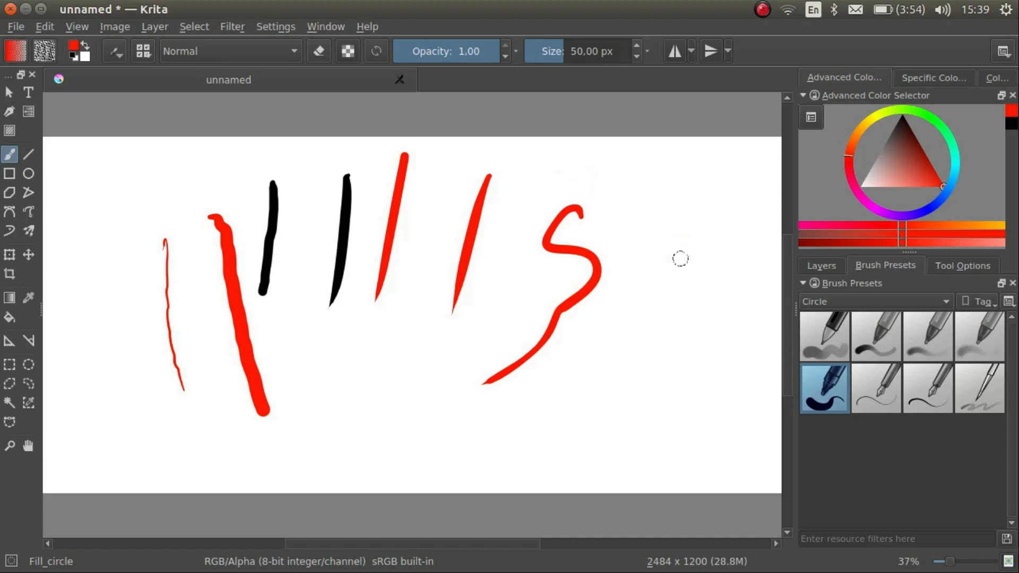
mouse_move(745, 324)
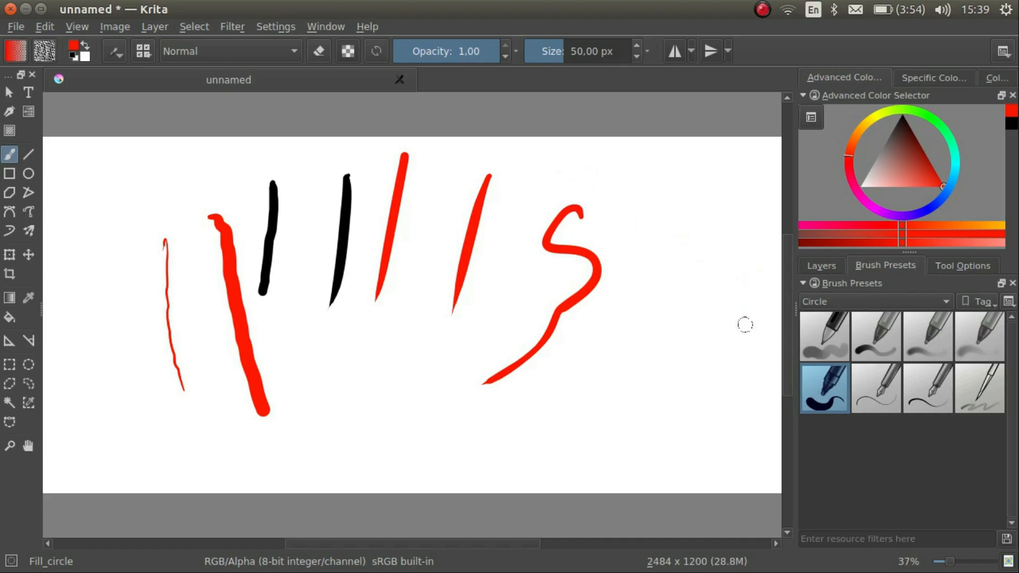
mouse_move(754, 326)
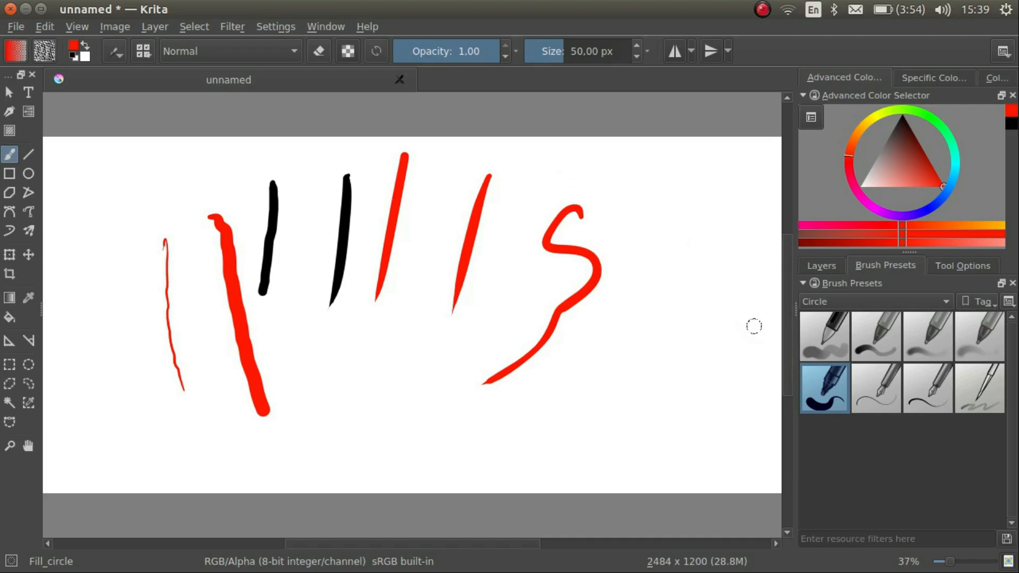
mouse_move(758, 325)
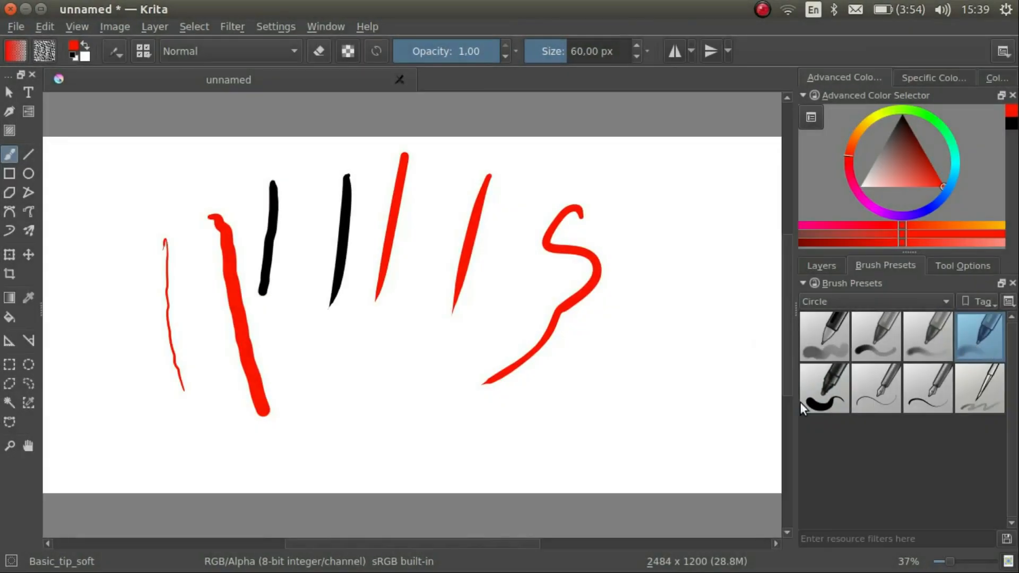
mouse_move(62, 567)
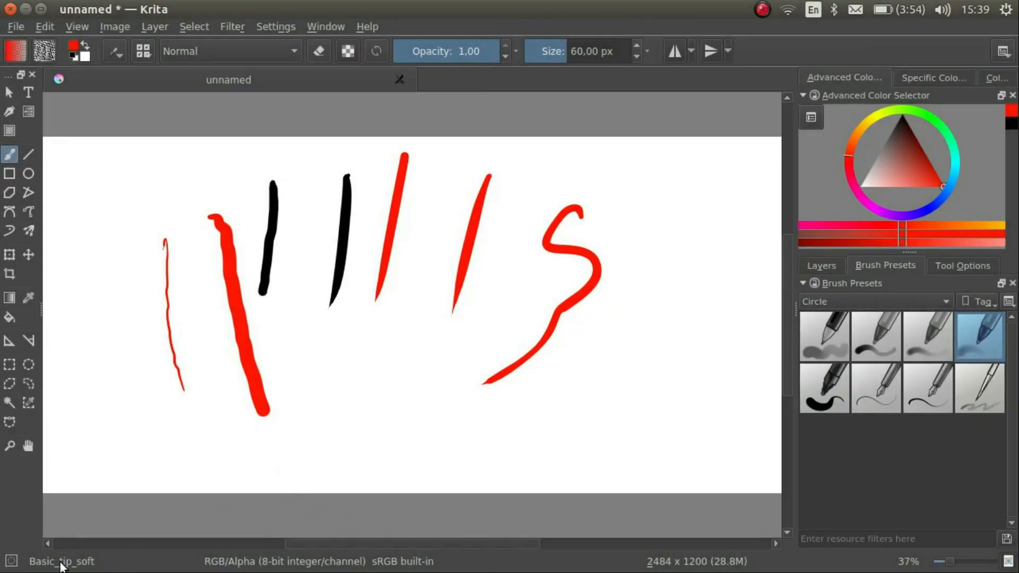
mouse_move(396, 281)
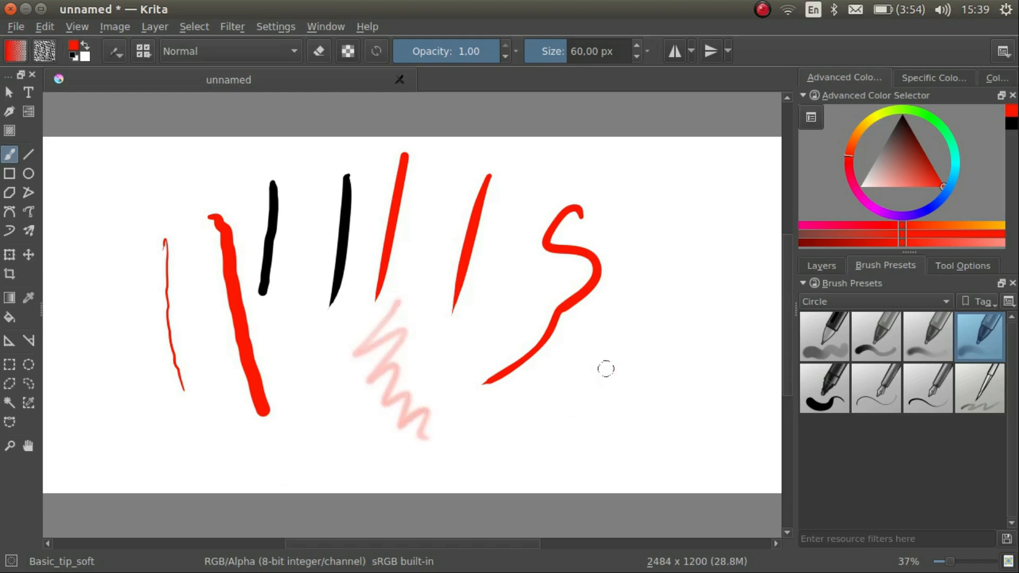
Paint soft red scribbles, a vertical line, a wavy line and a line across the S curve's tail.
drag(556, 351, 621, 389)
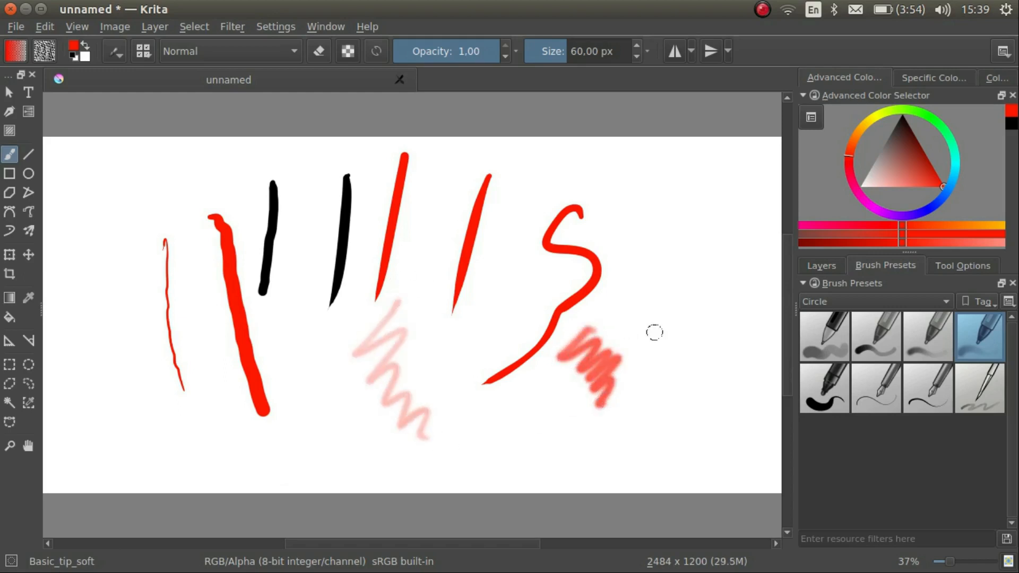
drag(679, 184, 674, 297)
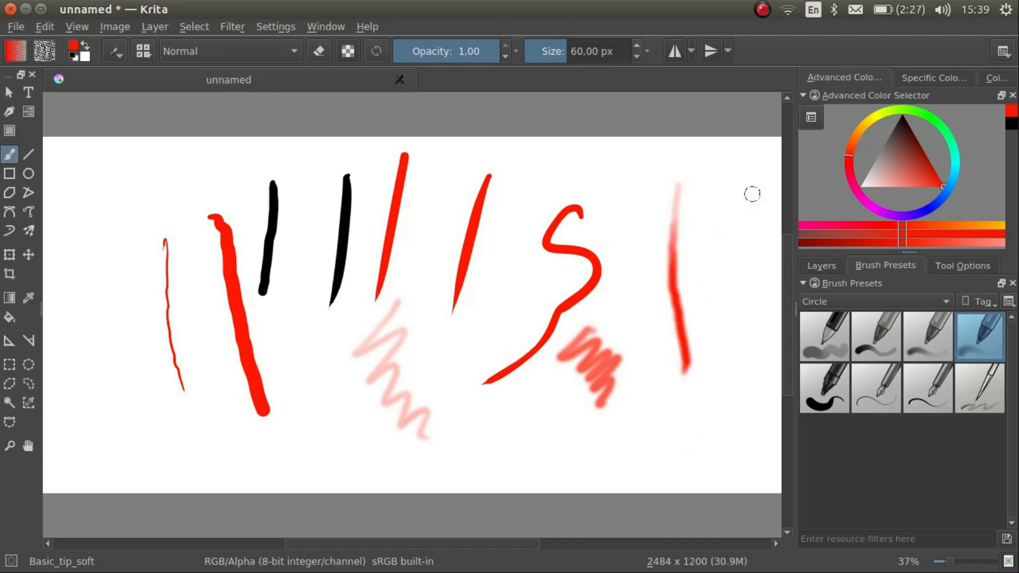
drag(741, 195, 722, 306)
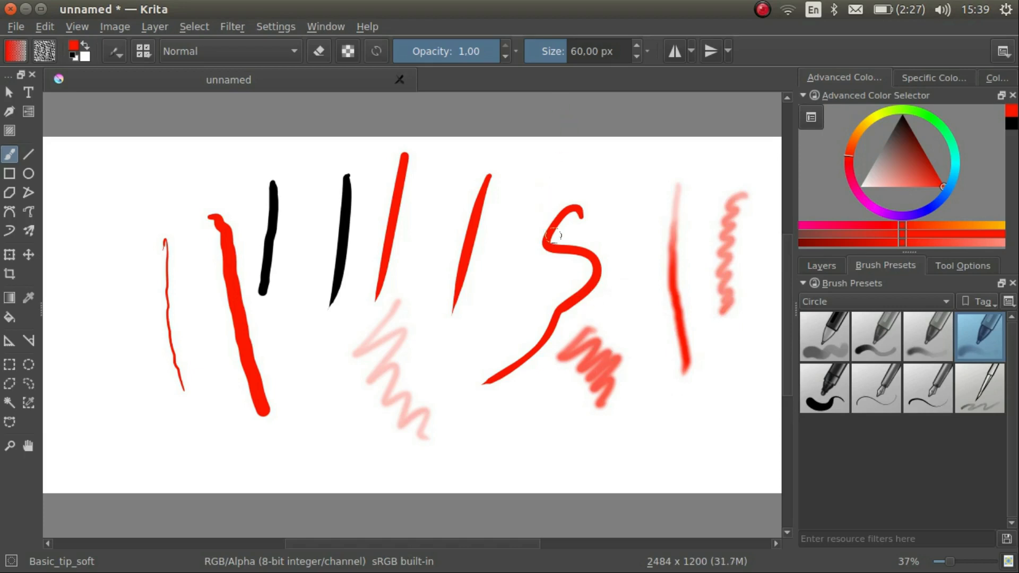
mouse_move(467, 420)
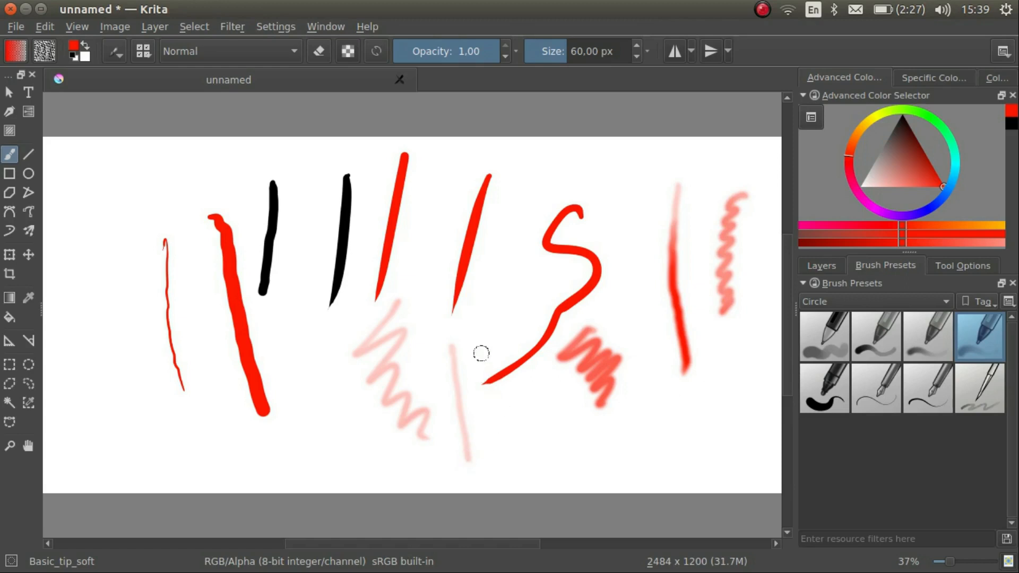
drag(475, 334, 496, 465)
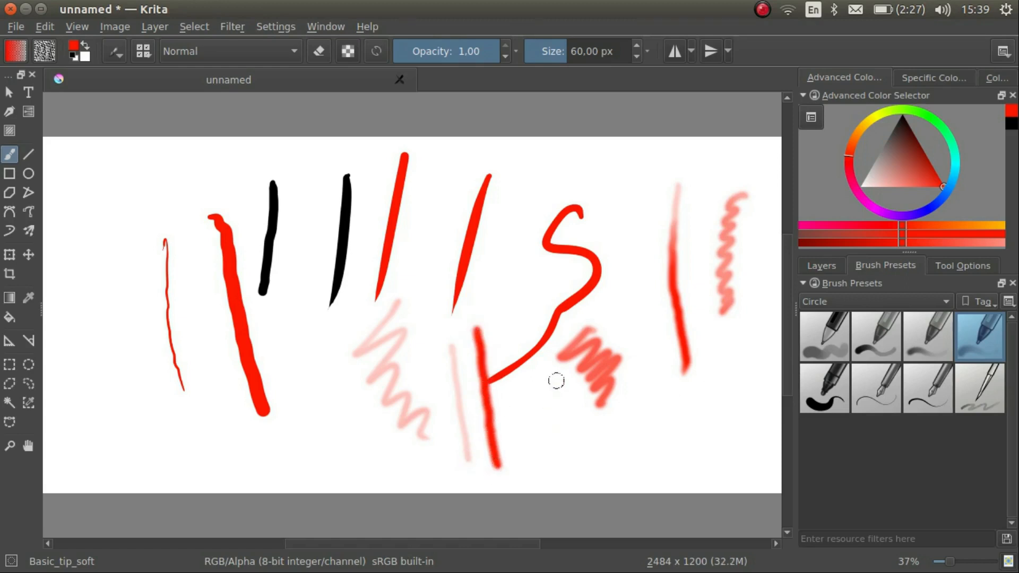
mouse_move(824, 393)
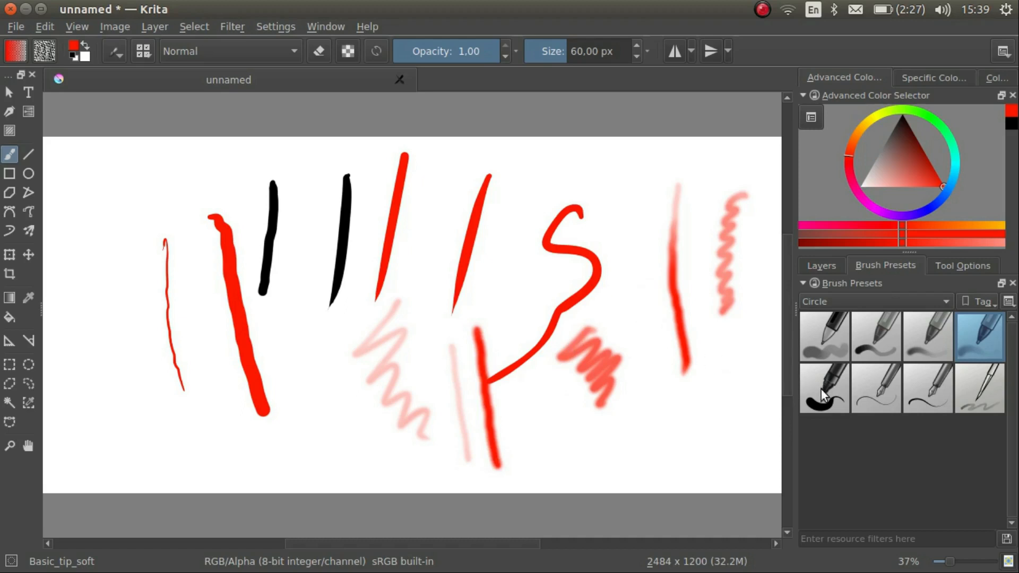
Paint a large red stroke with Fill_circle, then reset the ink brush to default size via Basic_tip_soft.
click(824, 389)
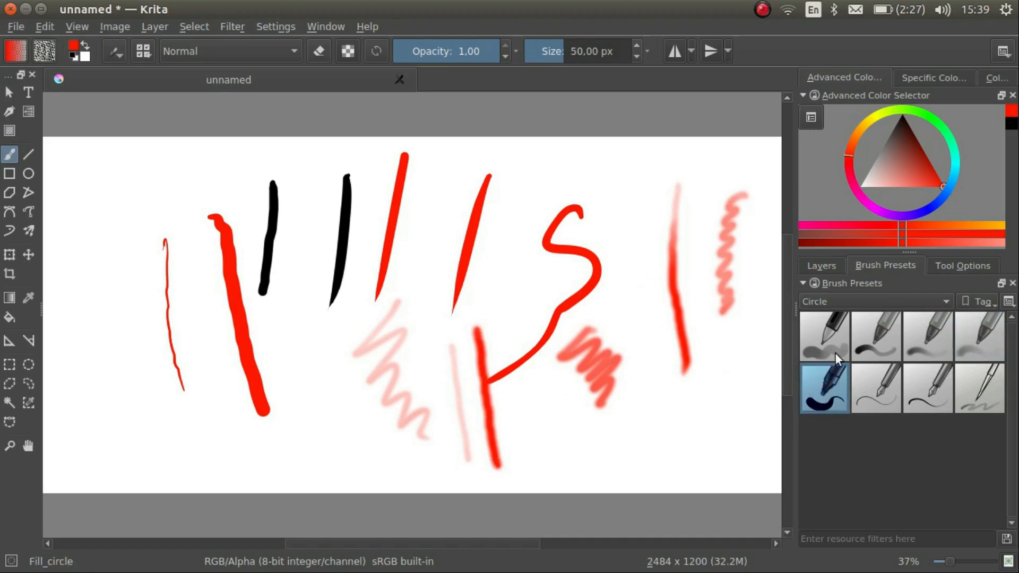
mouse_move(459, 155)
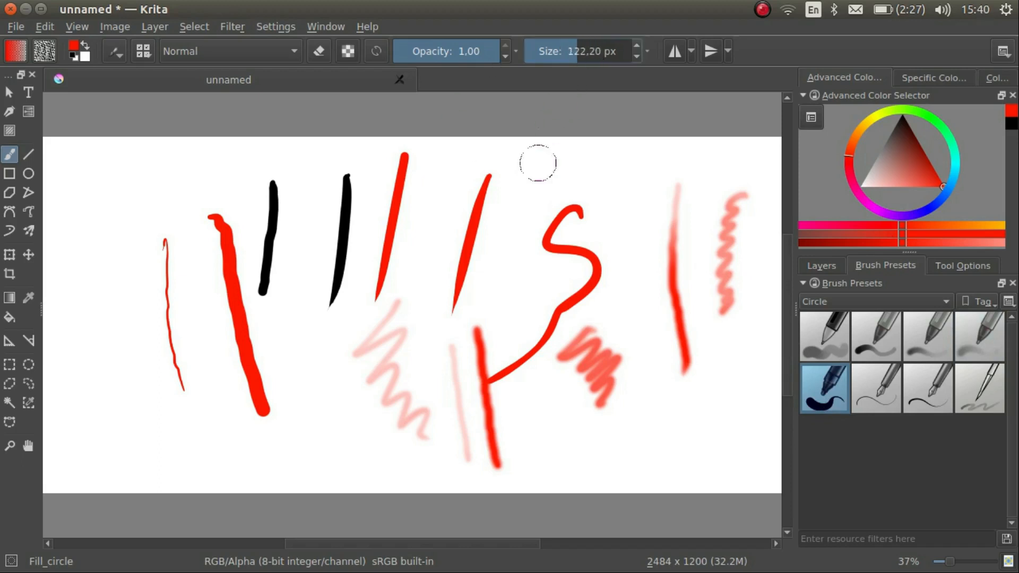
drag(514, 157, 504, 289)
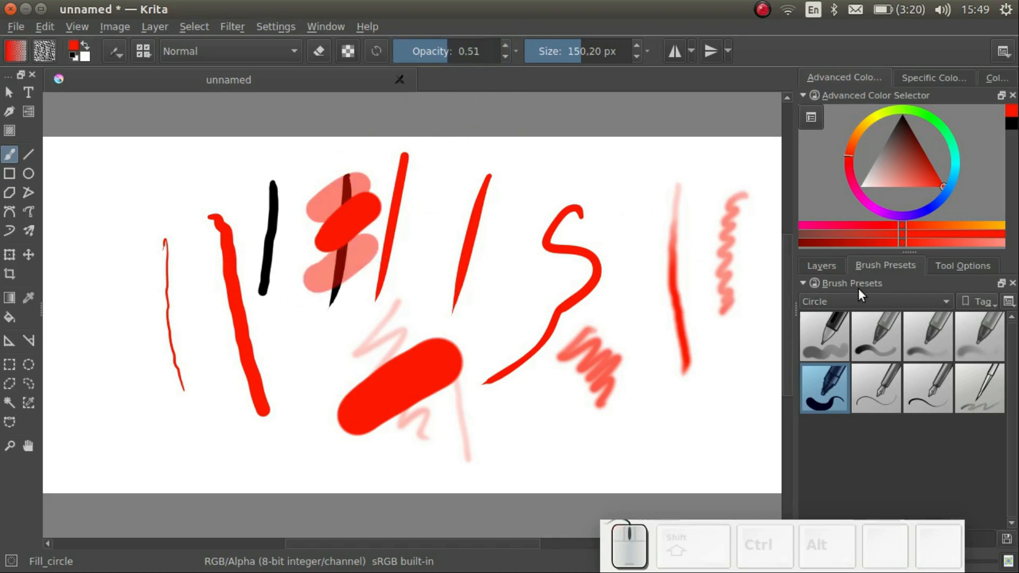
click(978, 336)
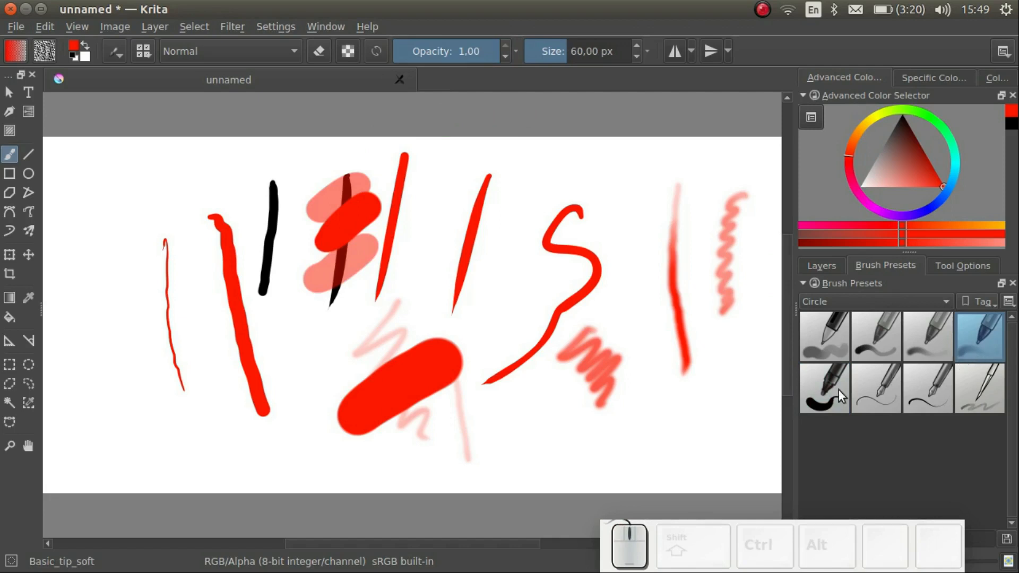
click(824, 388)
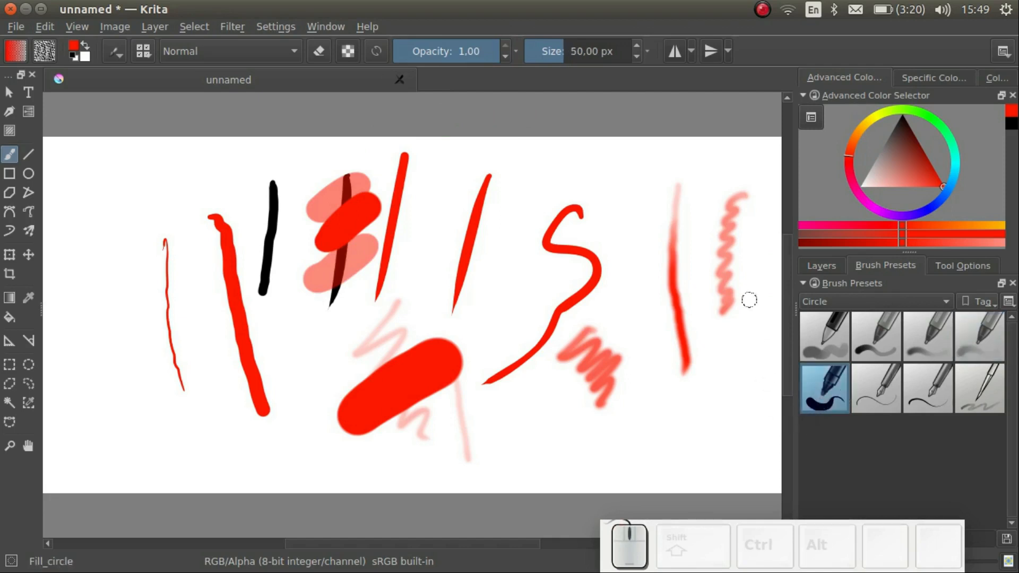
mouse_move(466, 135)
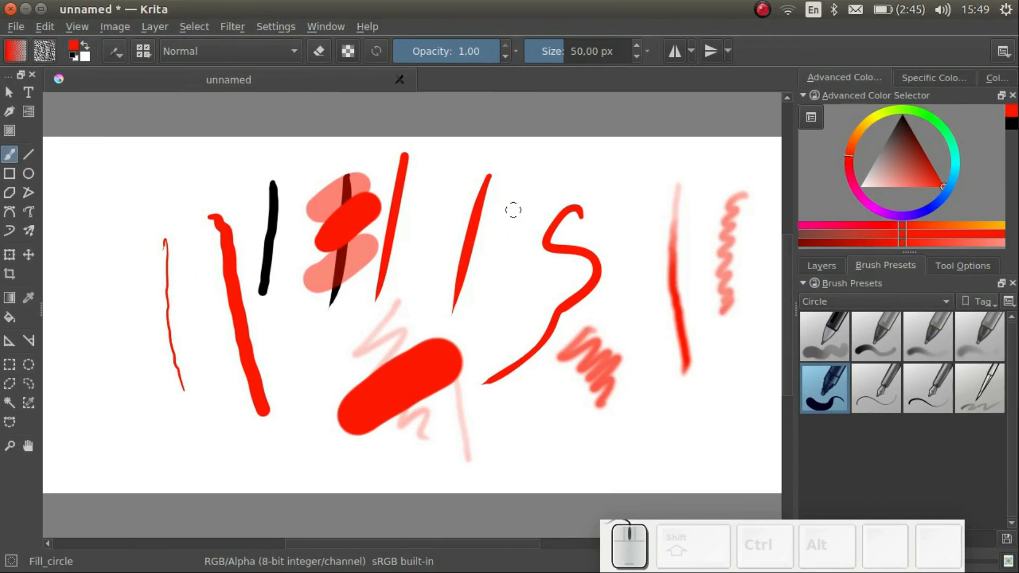
mouse_move(983, 310)
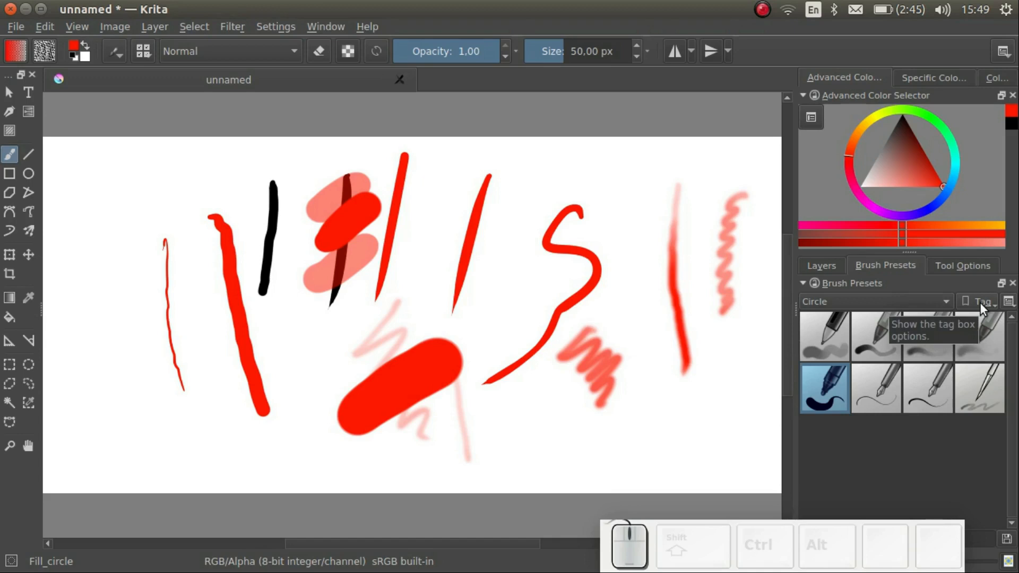
Create a brush tag named Favorites and bring up the Fill_circle preset's options.
click(1004, 300)
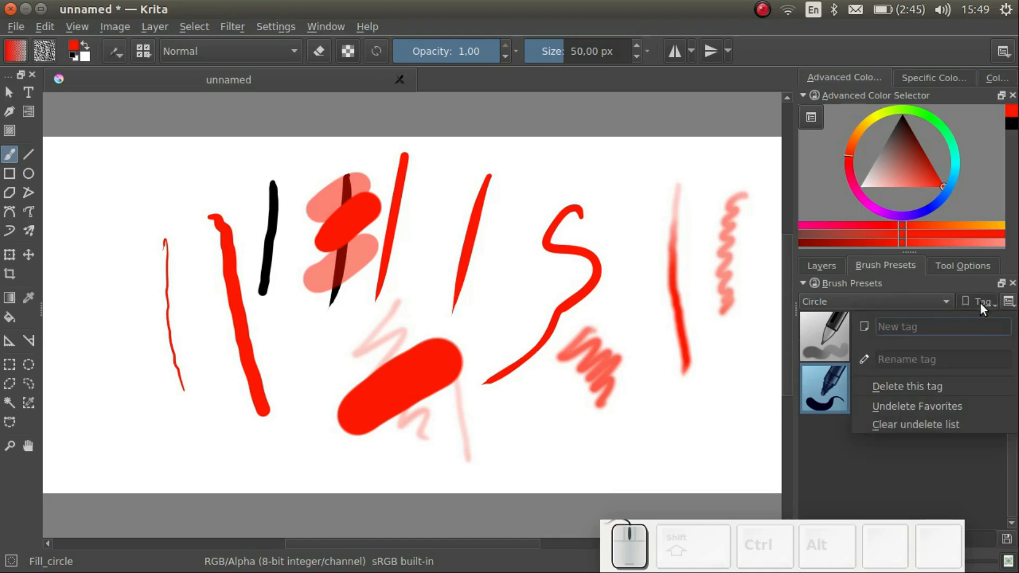
text(Fav)
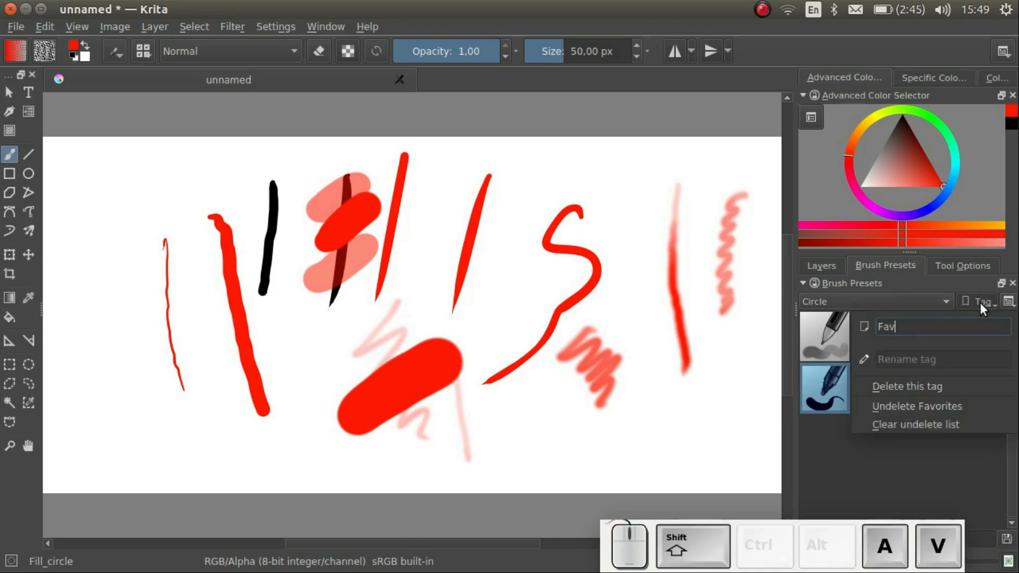
text(orites)
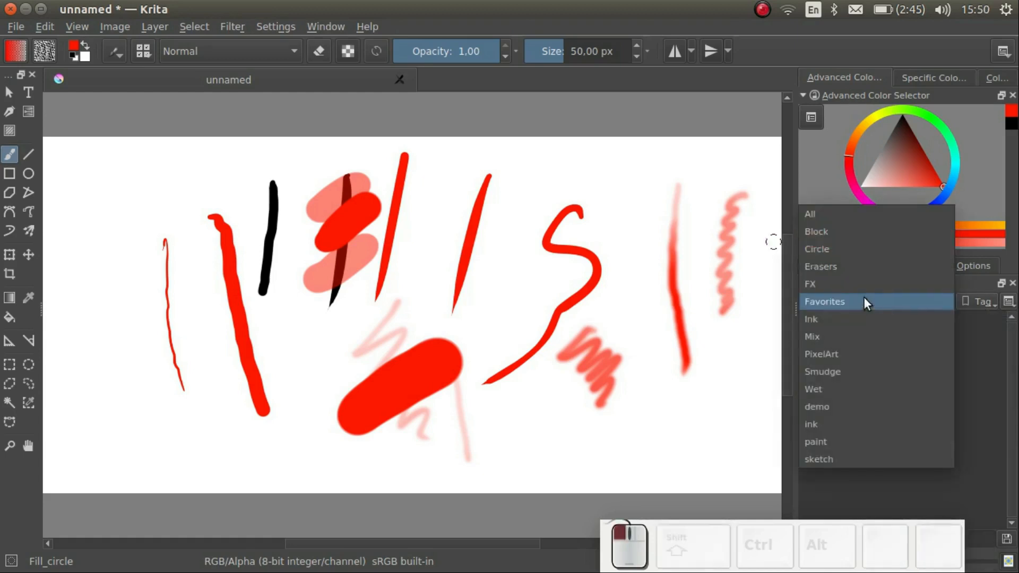
click(817, 248)
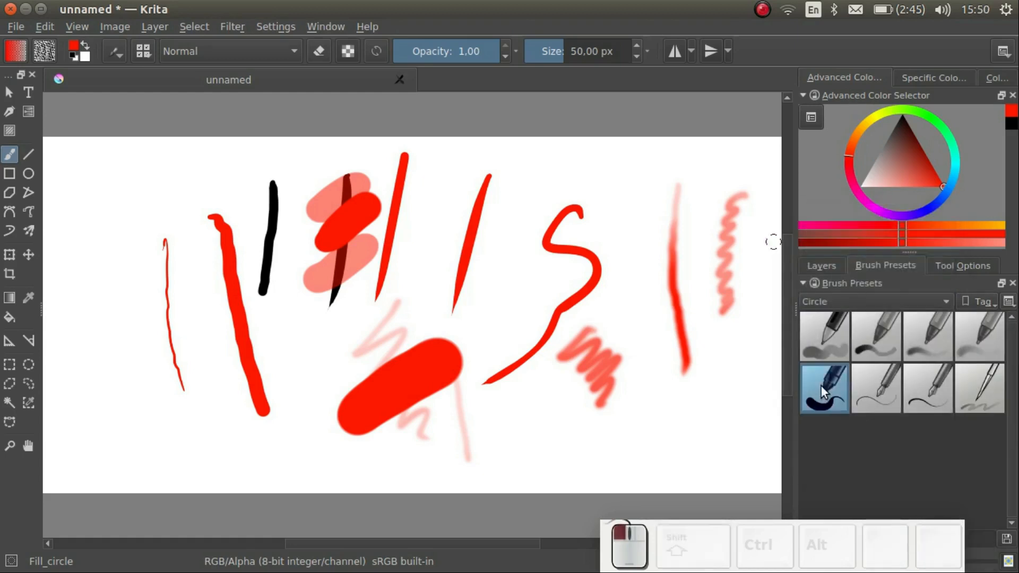
right_click(823, 389)
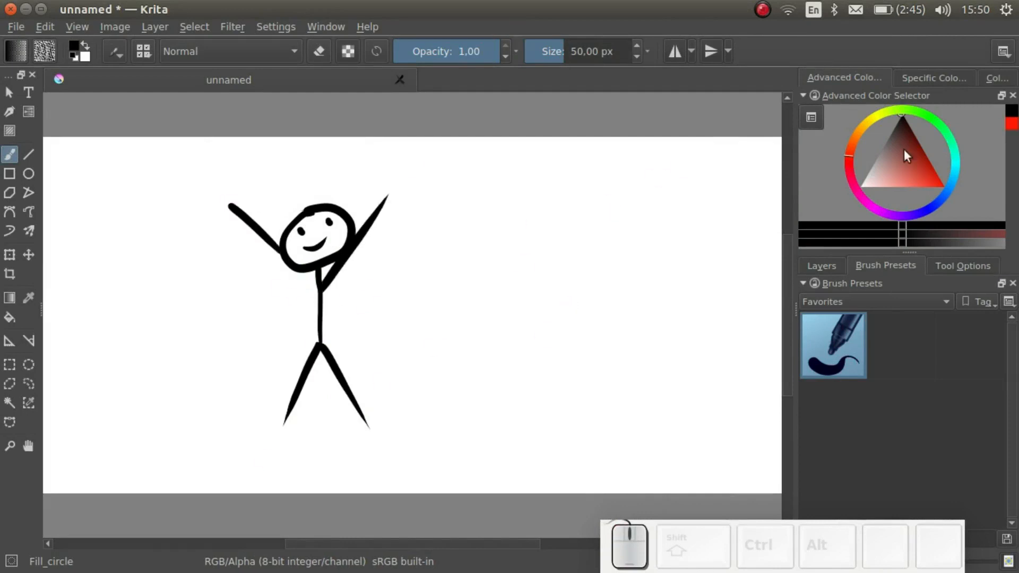
Pick an orange-brown colour in the colour triangle for painting beside the stick figure.
drag(520, 253, 539, 403)
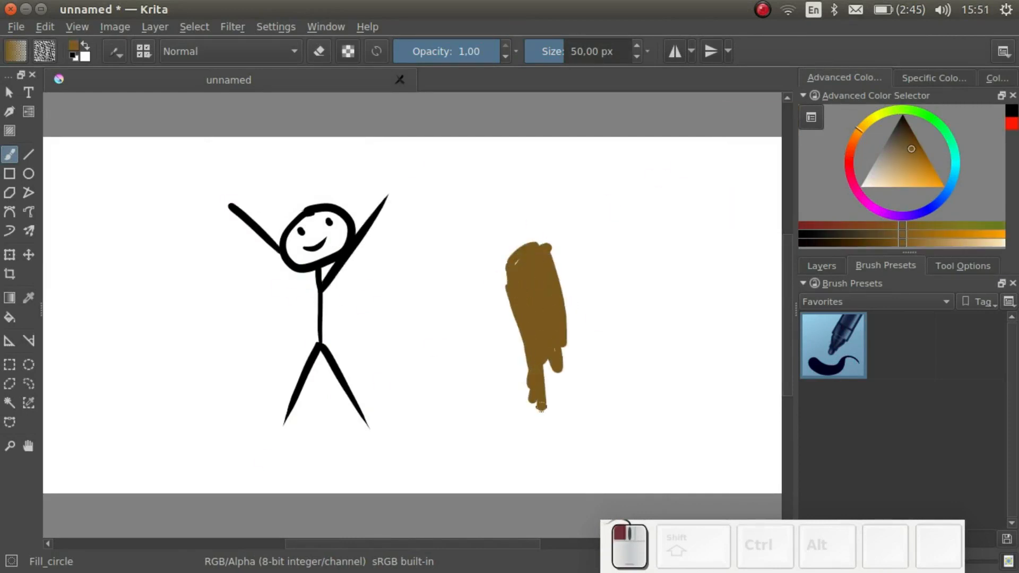